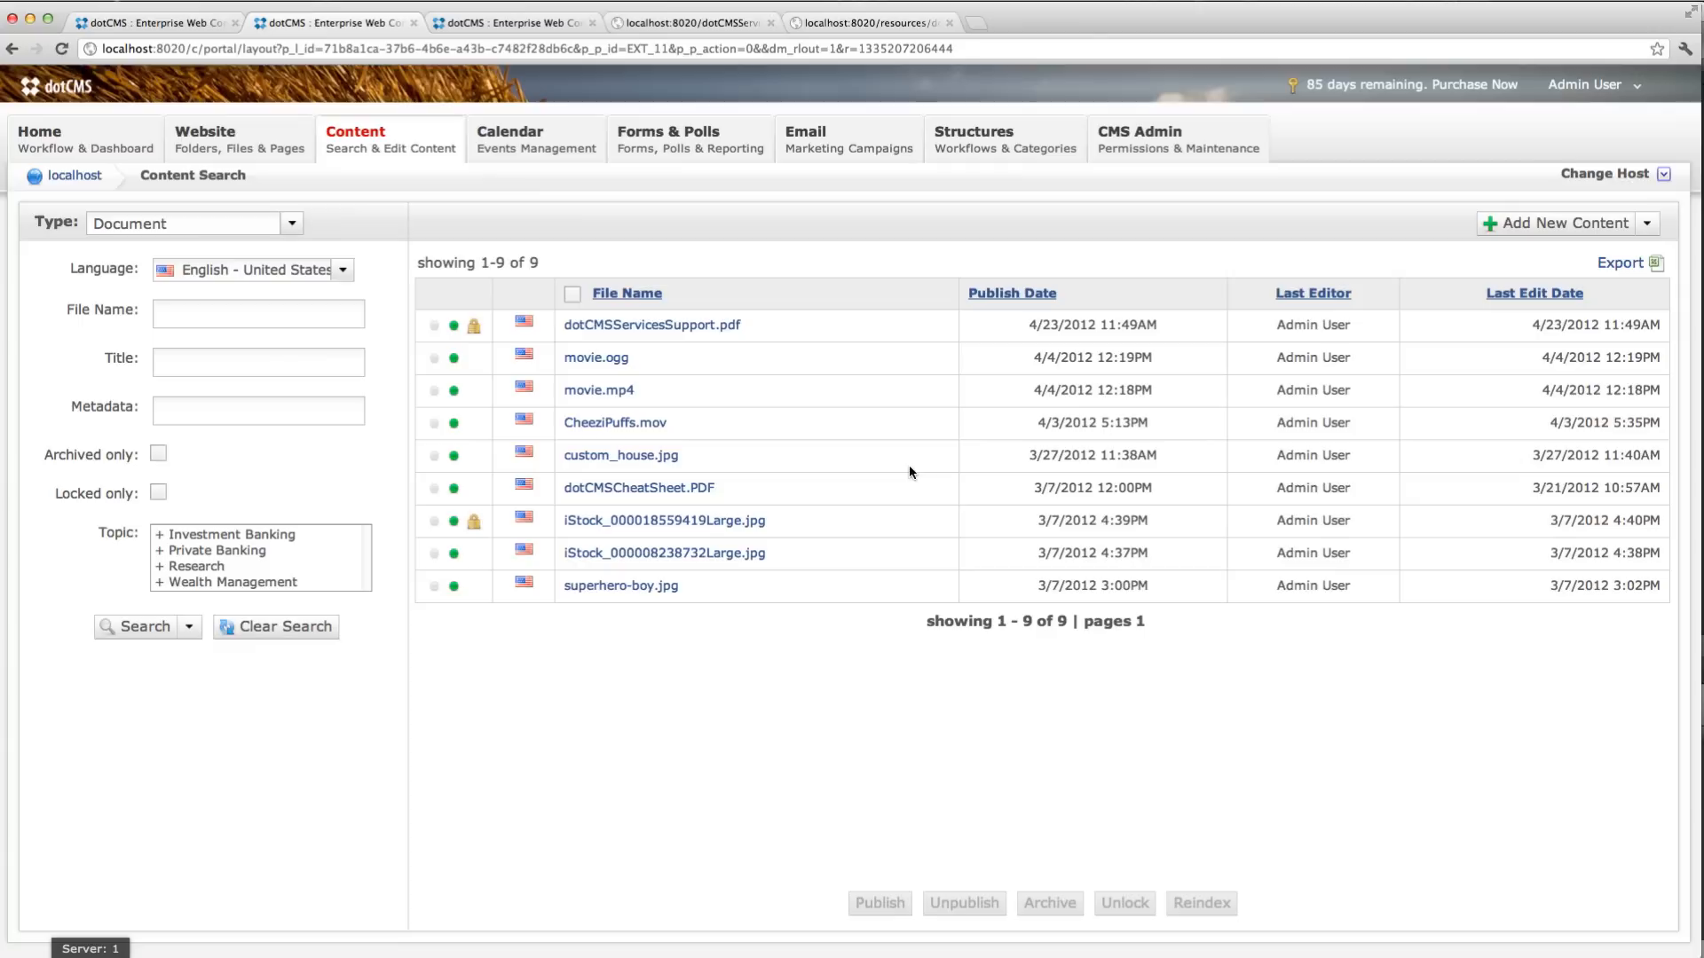
mouse_move(617, 328)
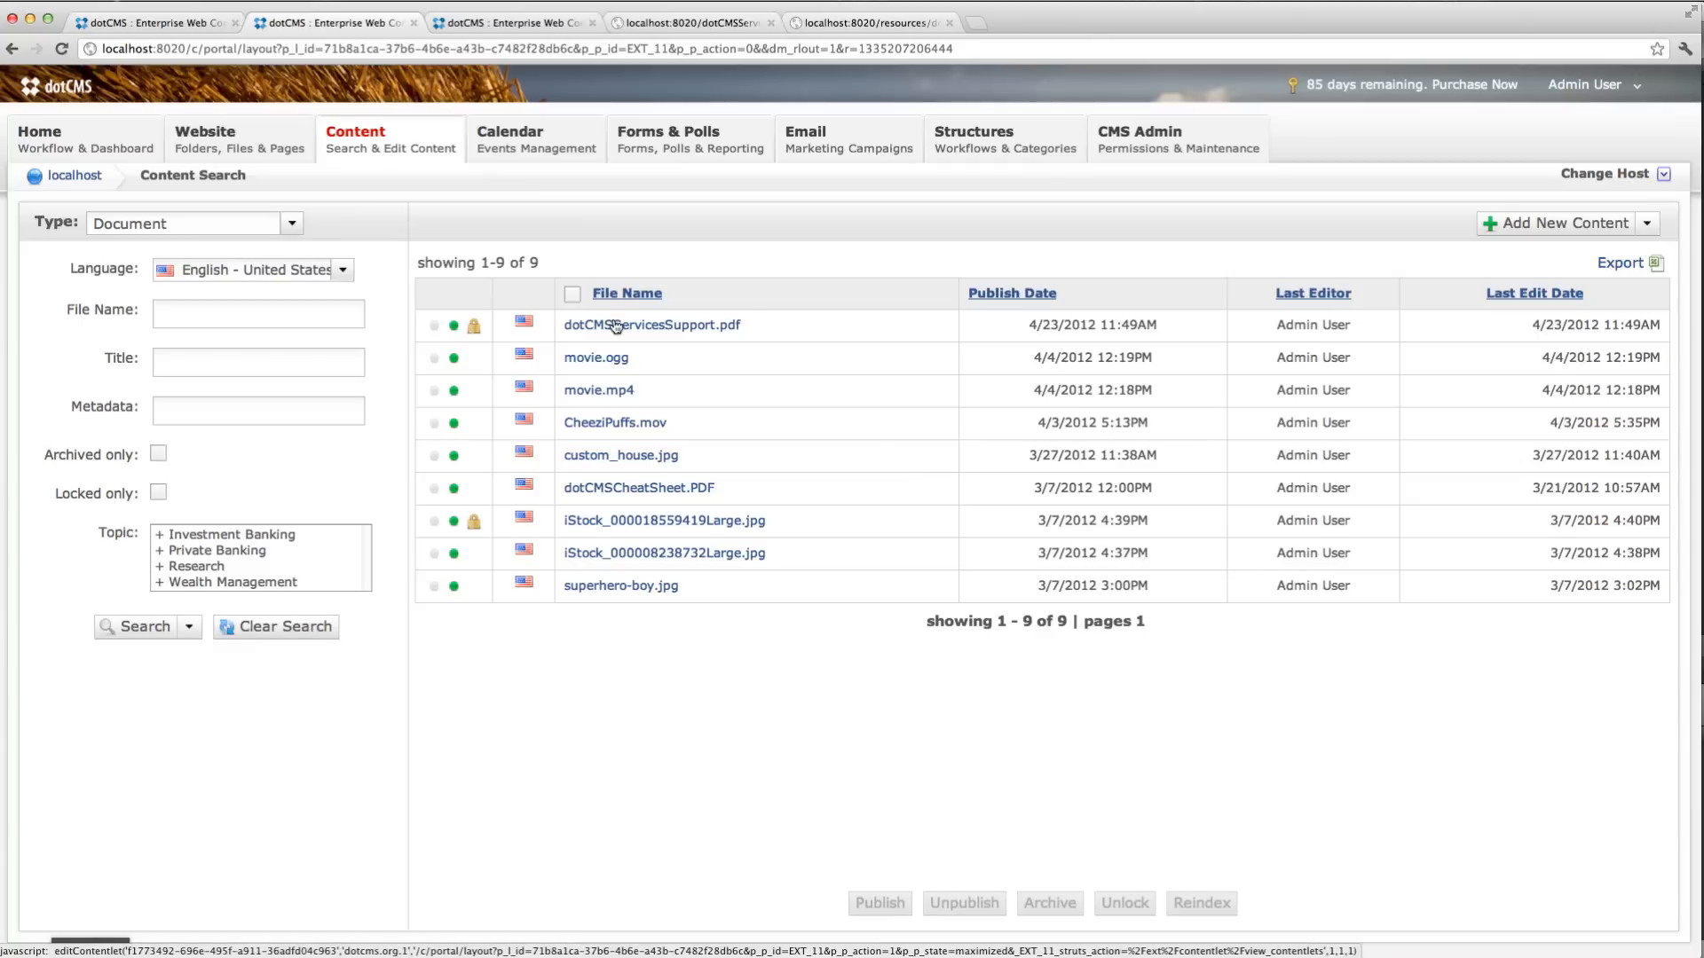
Step: Open dotCMSServicesSupport.pdf from the Content Search results in its Add/Edit Document page
left_click(650, 325)
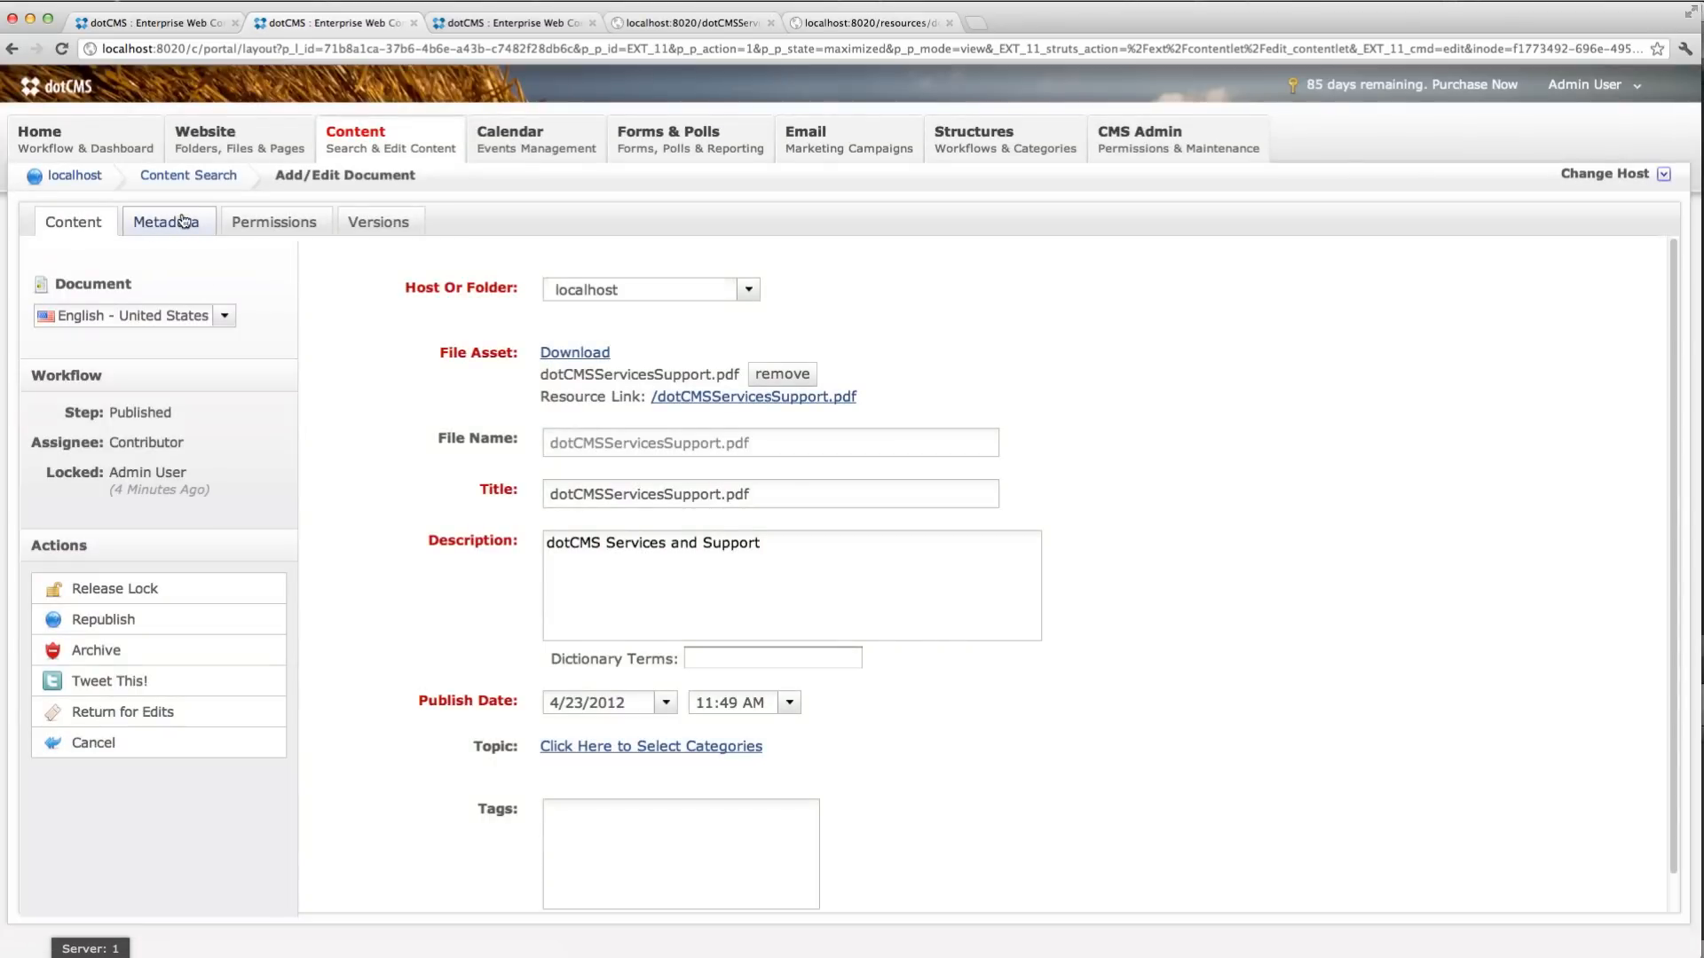
Step: Show the PDF's extracted metadata, such as contentType and creationDate
left_click(165, 221)
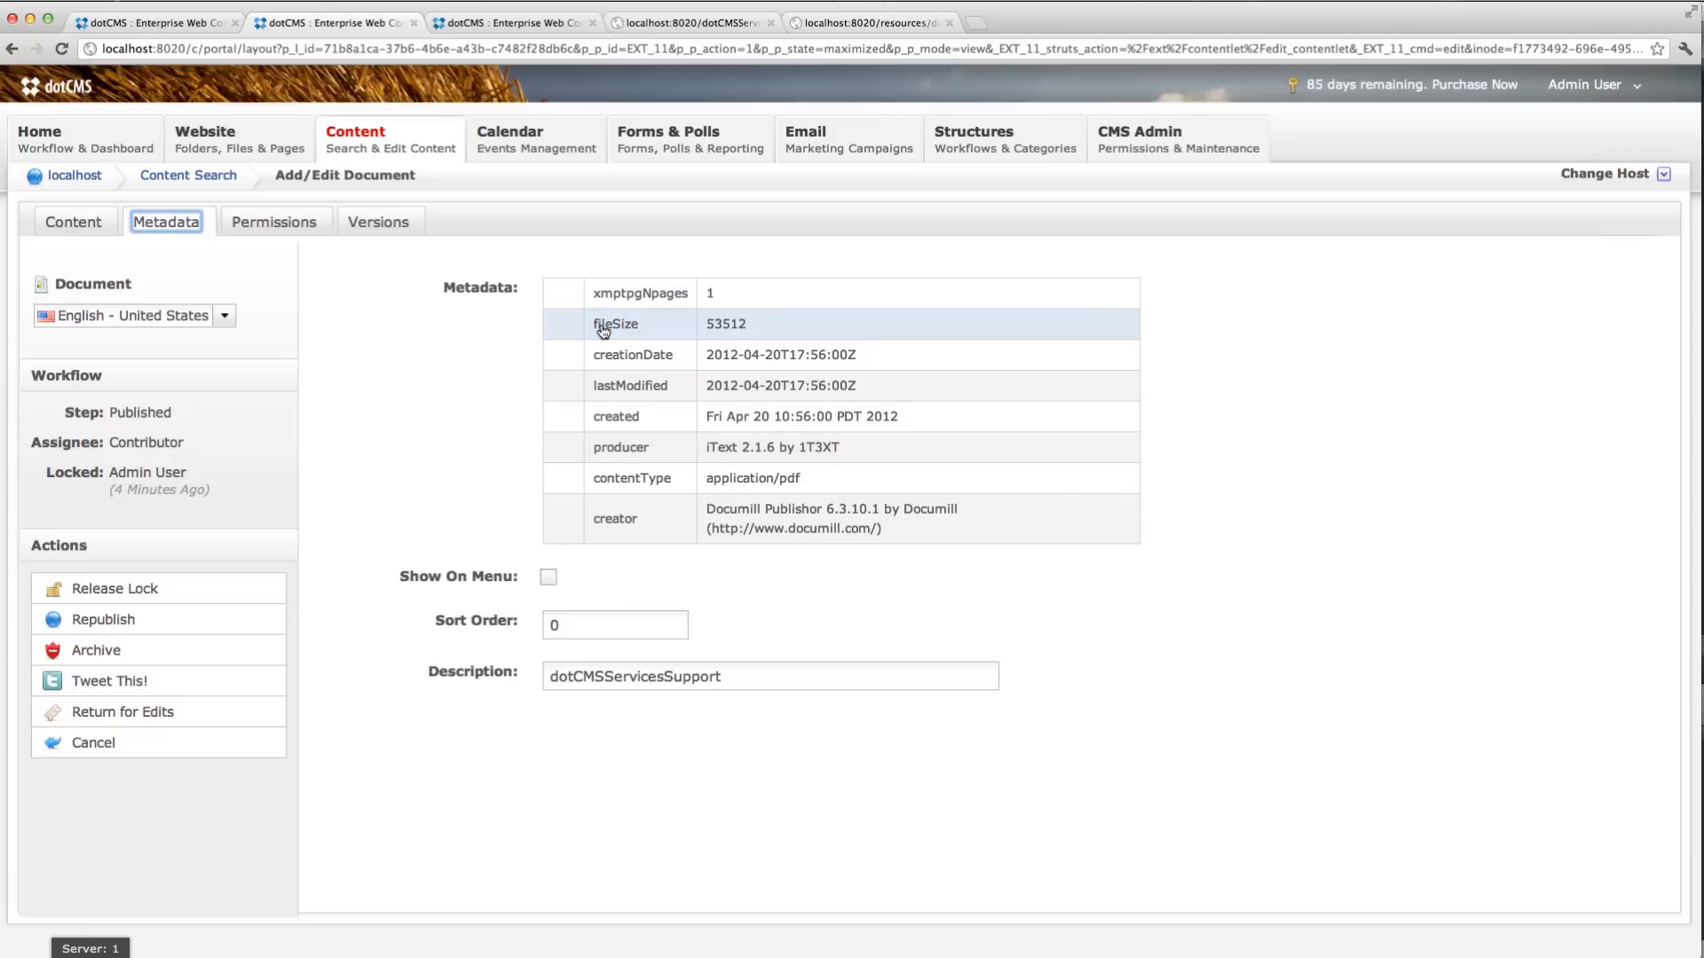
mouse_move(600, 358)
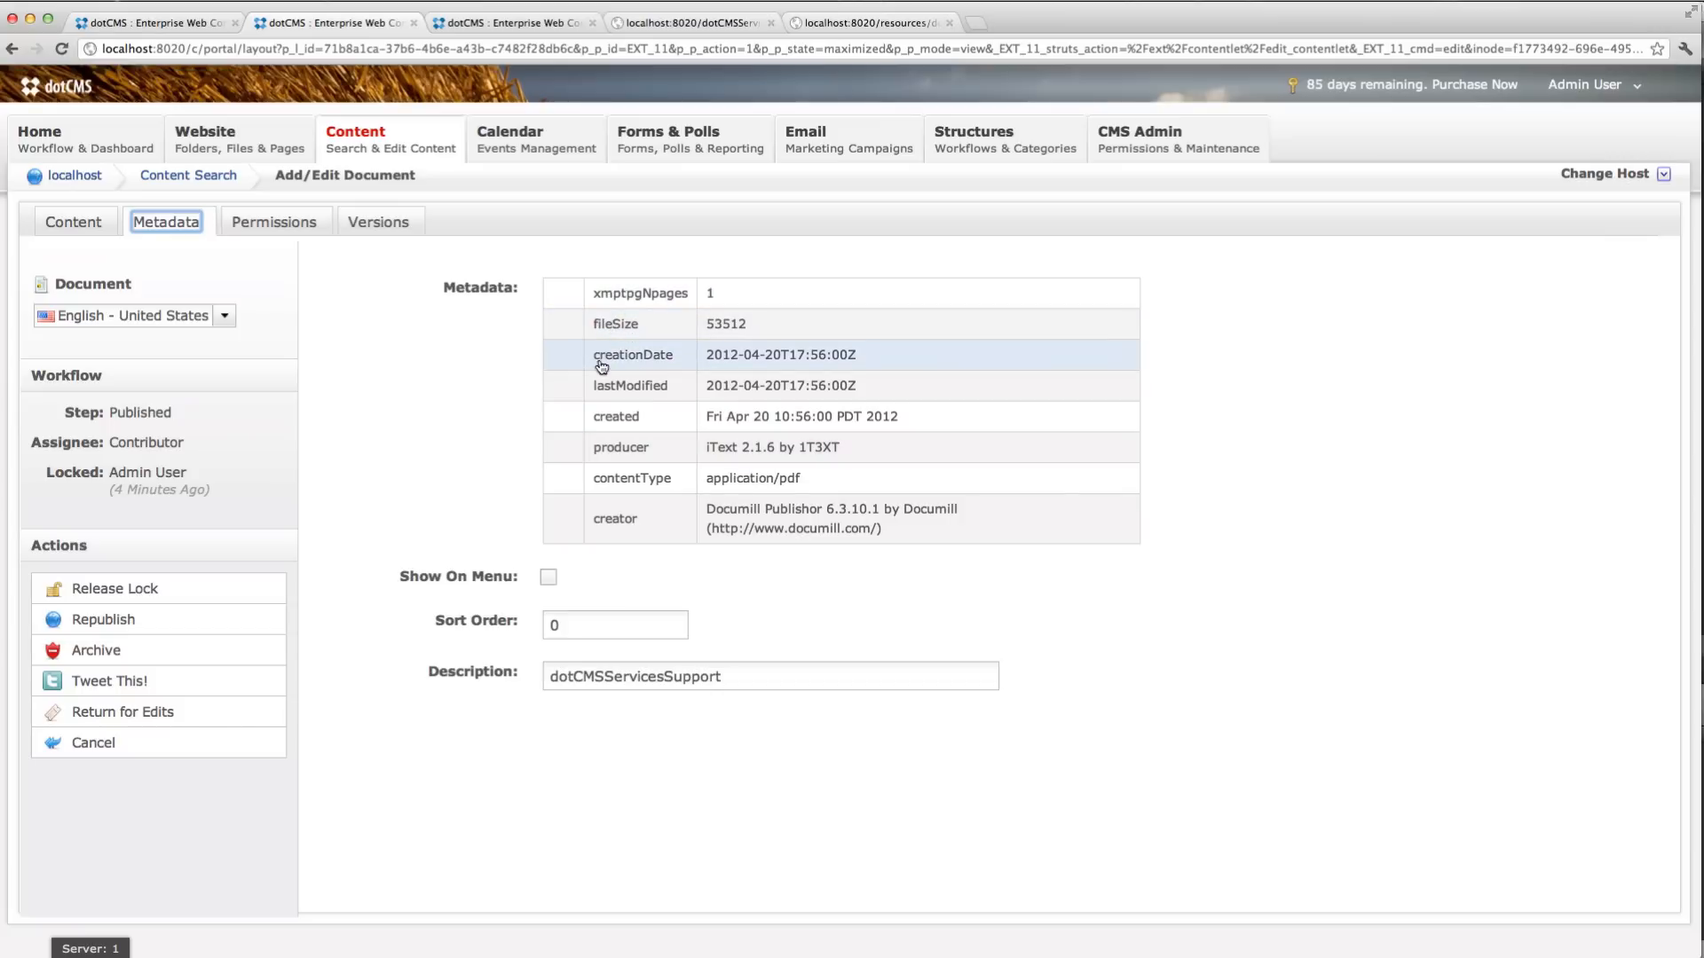
mouse_move(643, 386)
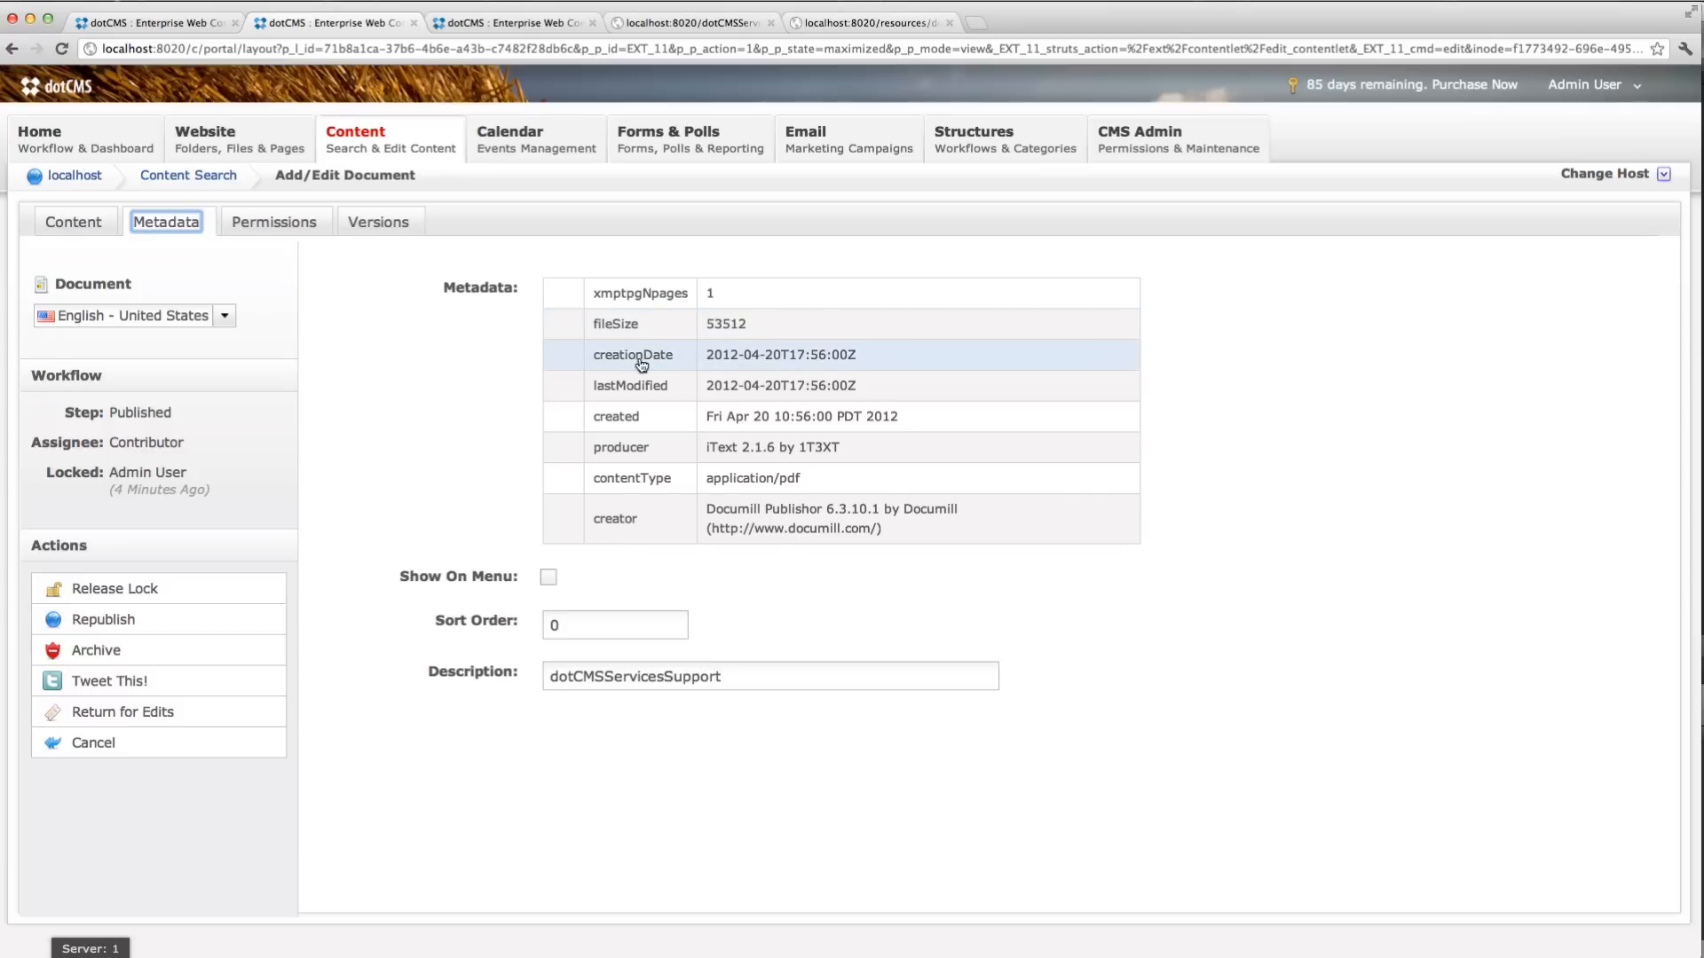
mouse_move(886, 361)
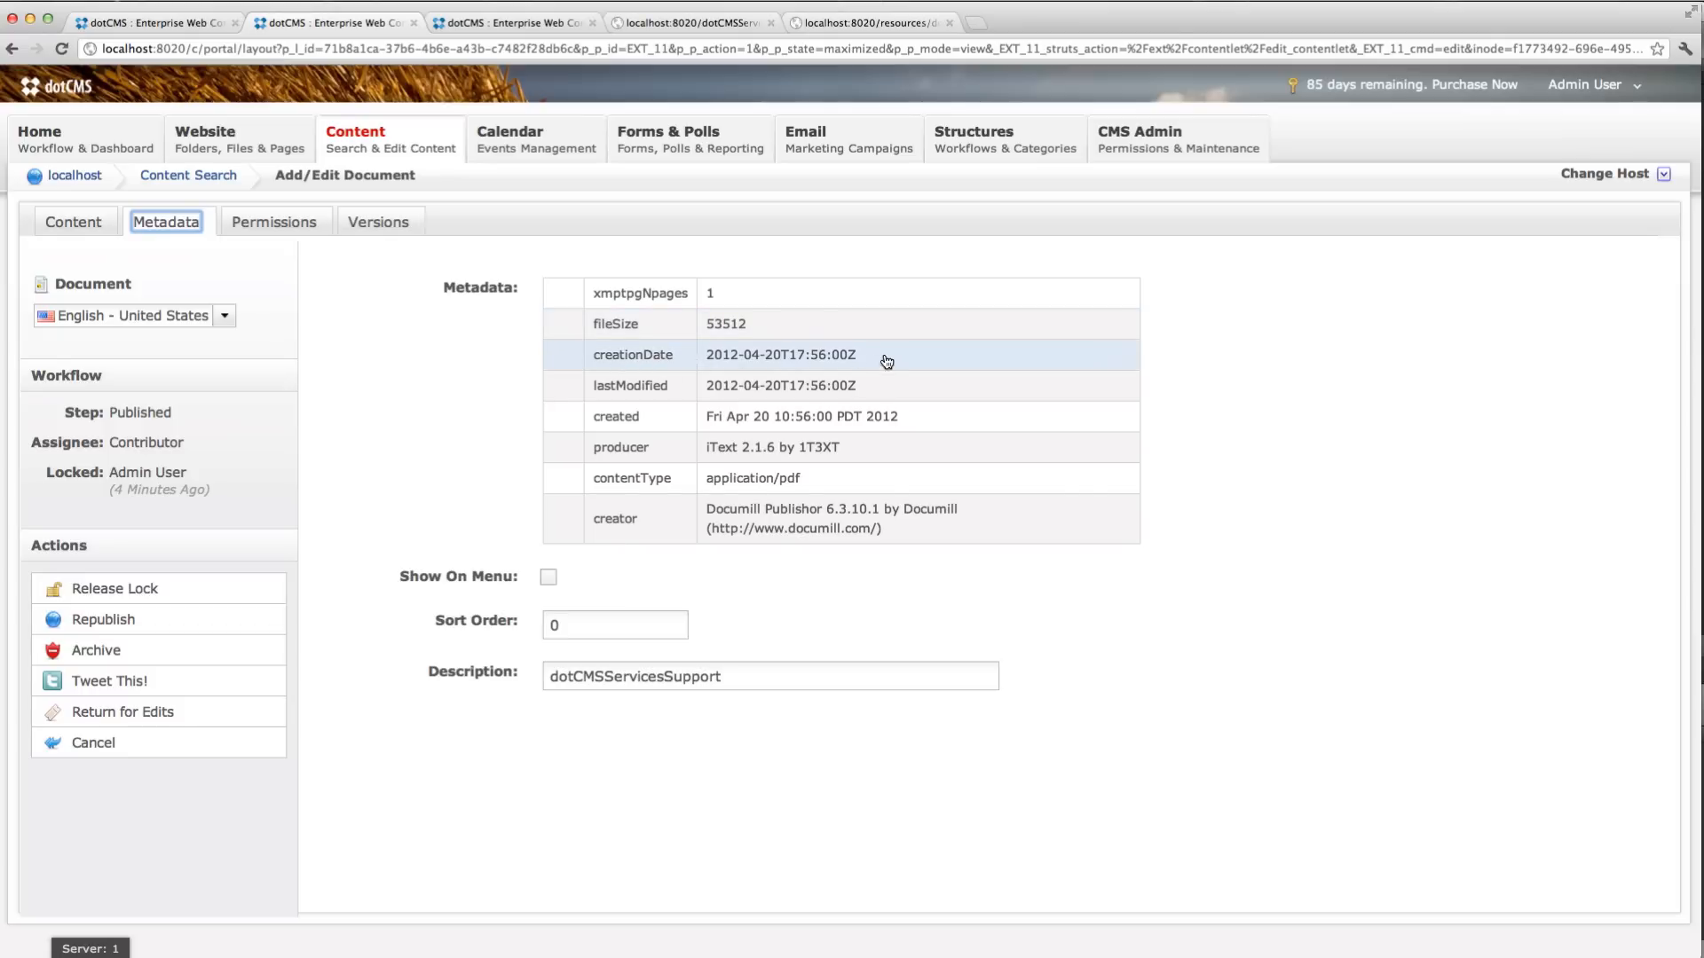
mouse_move(837, 357)
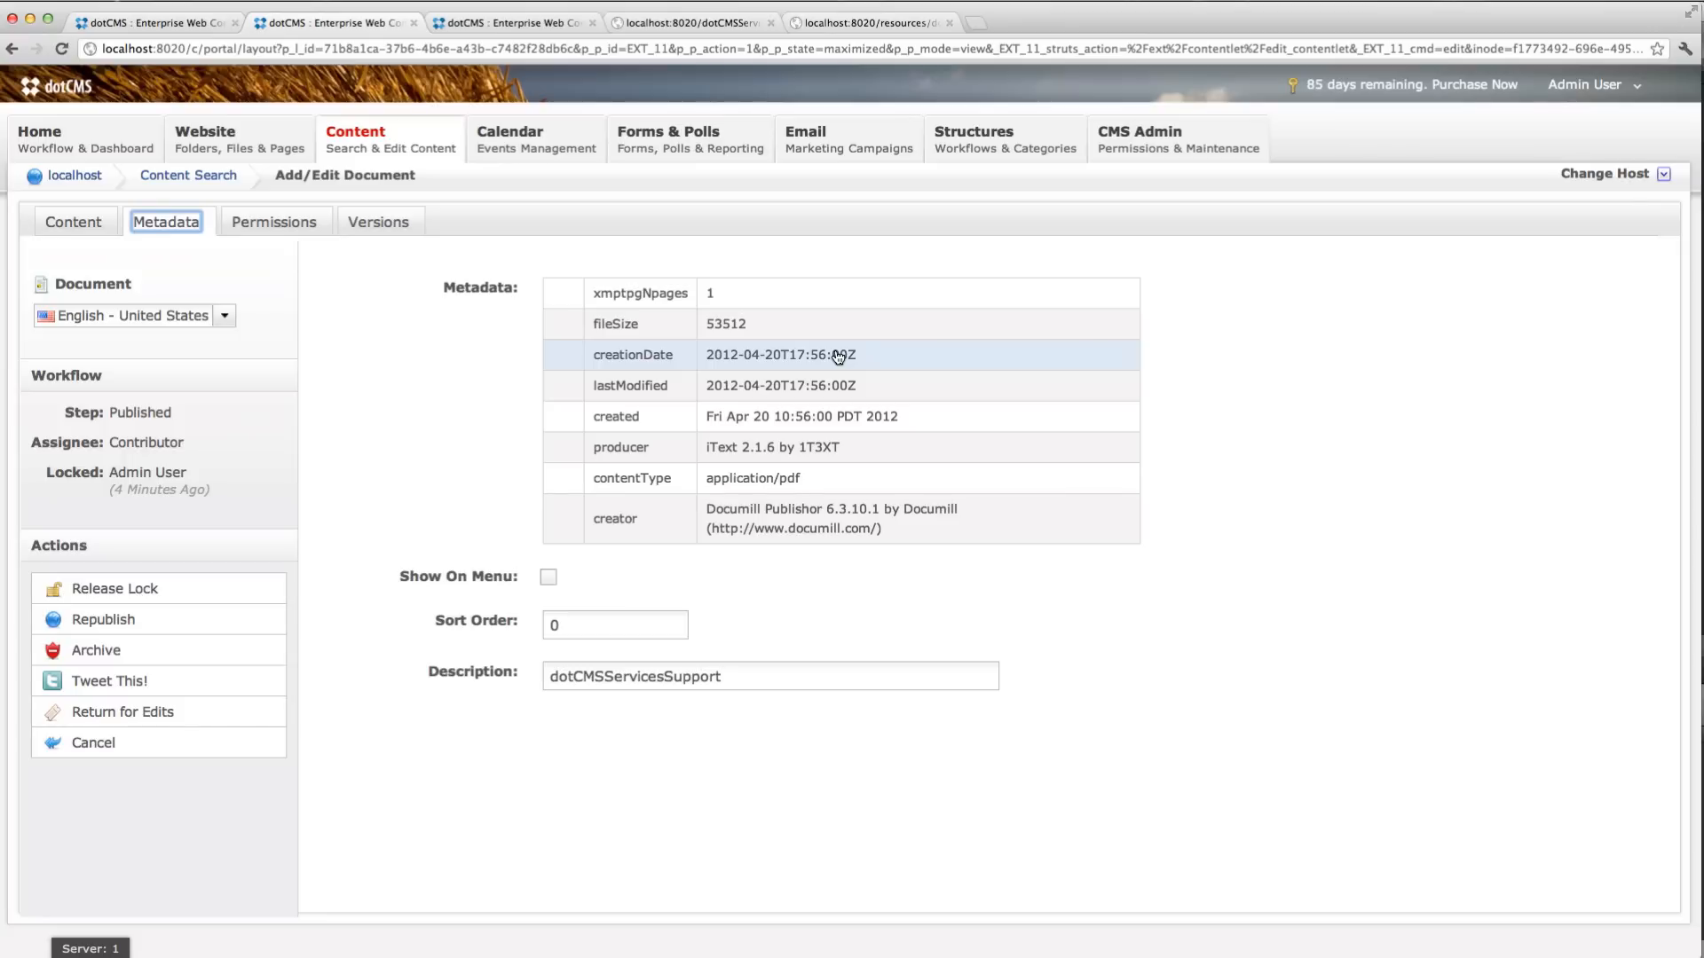
mouse_move(481, 345)
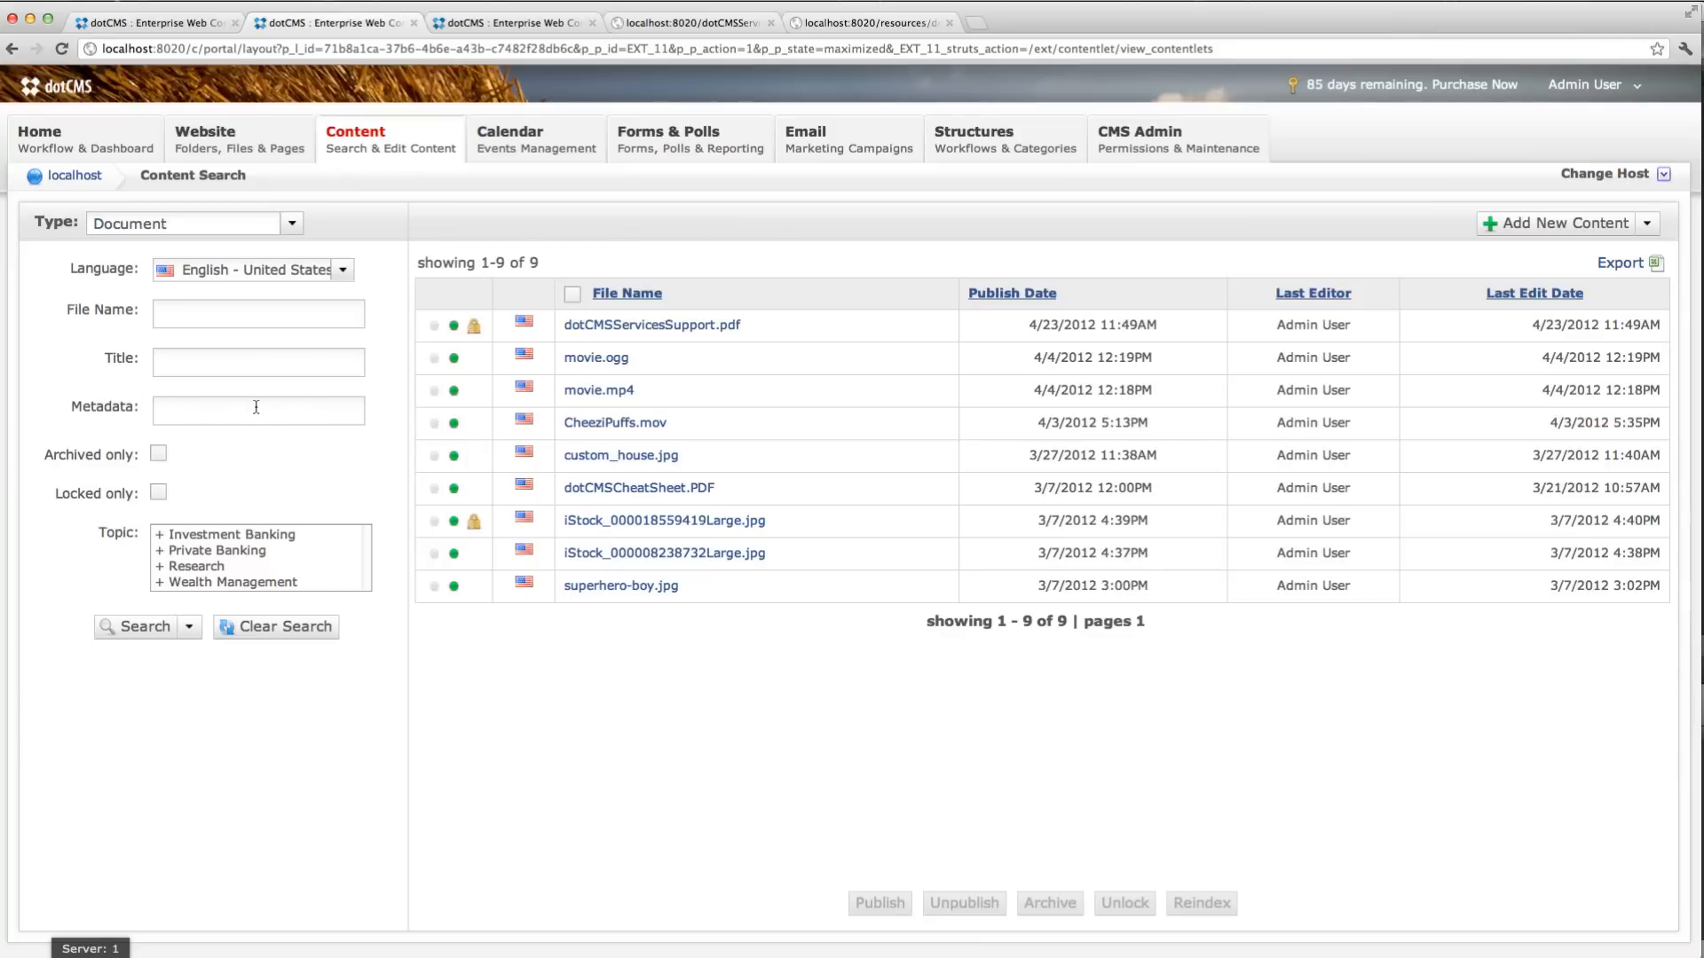
Step: Search Documents by the metadata query contentType:image/jpeg
left_click(257, 410)
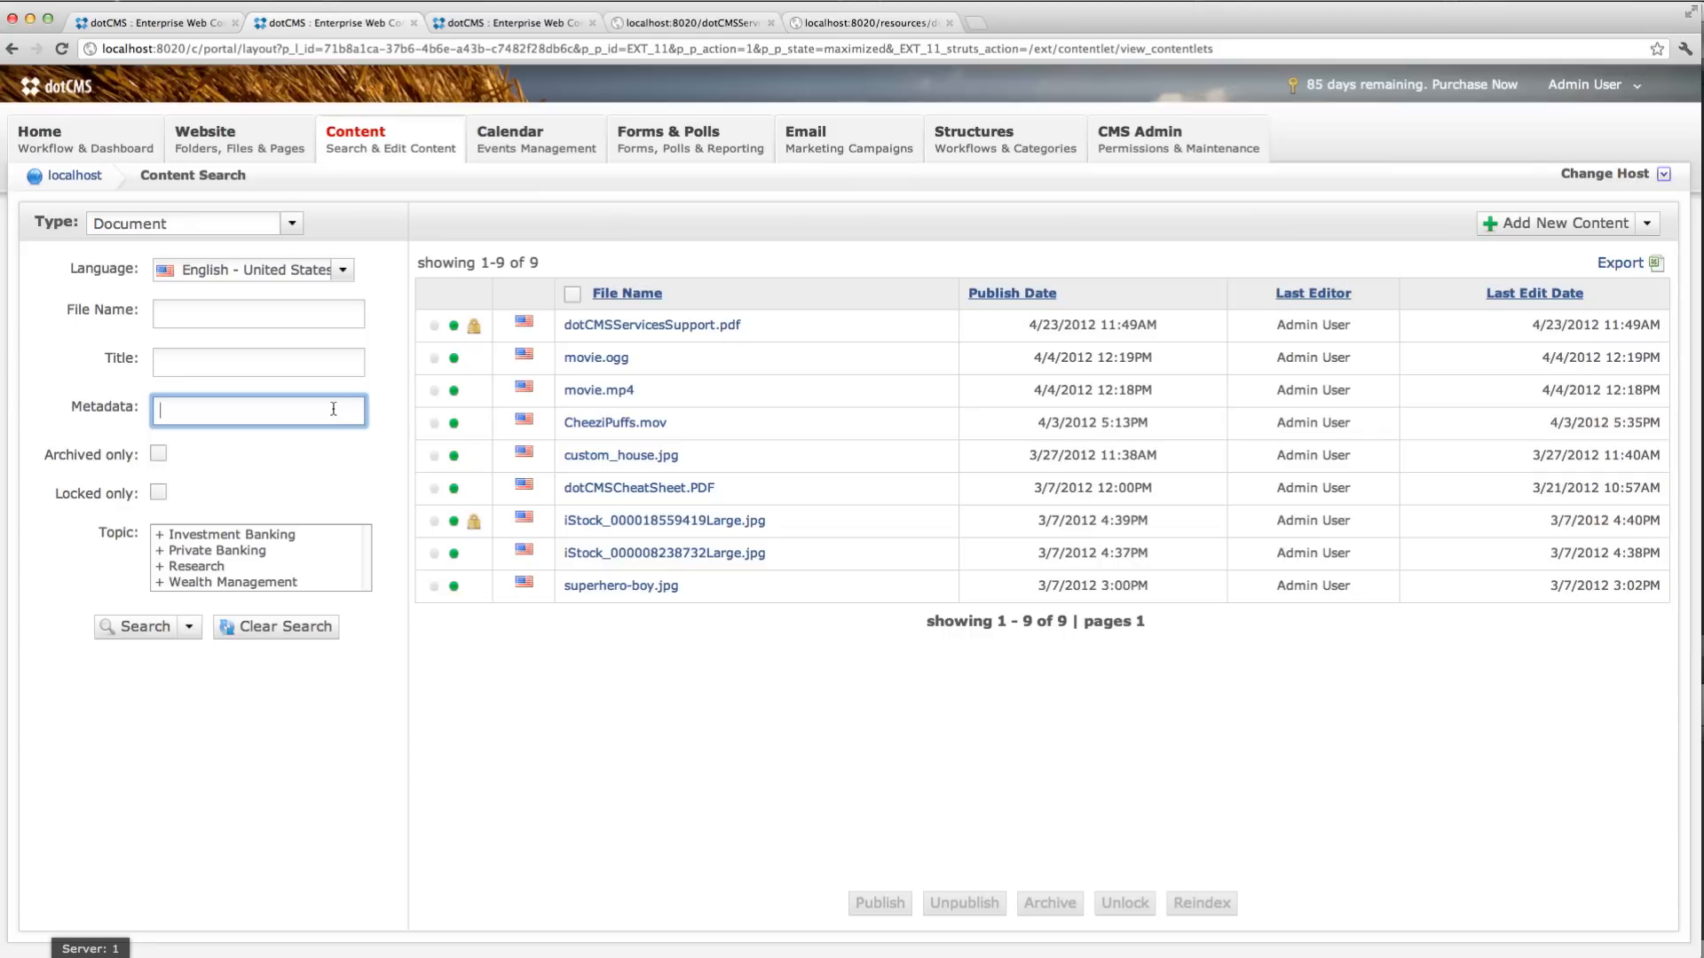
type("c")
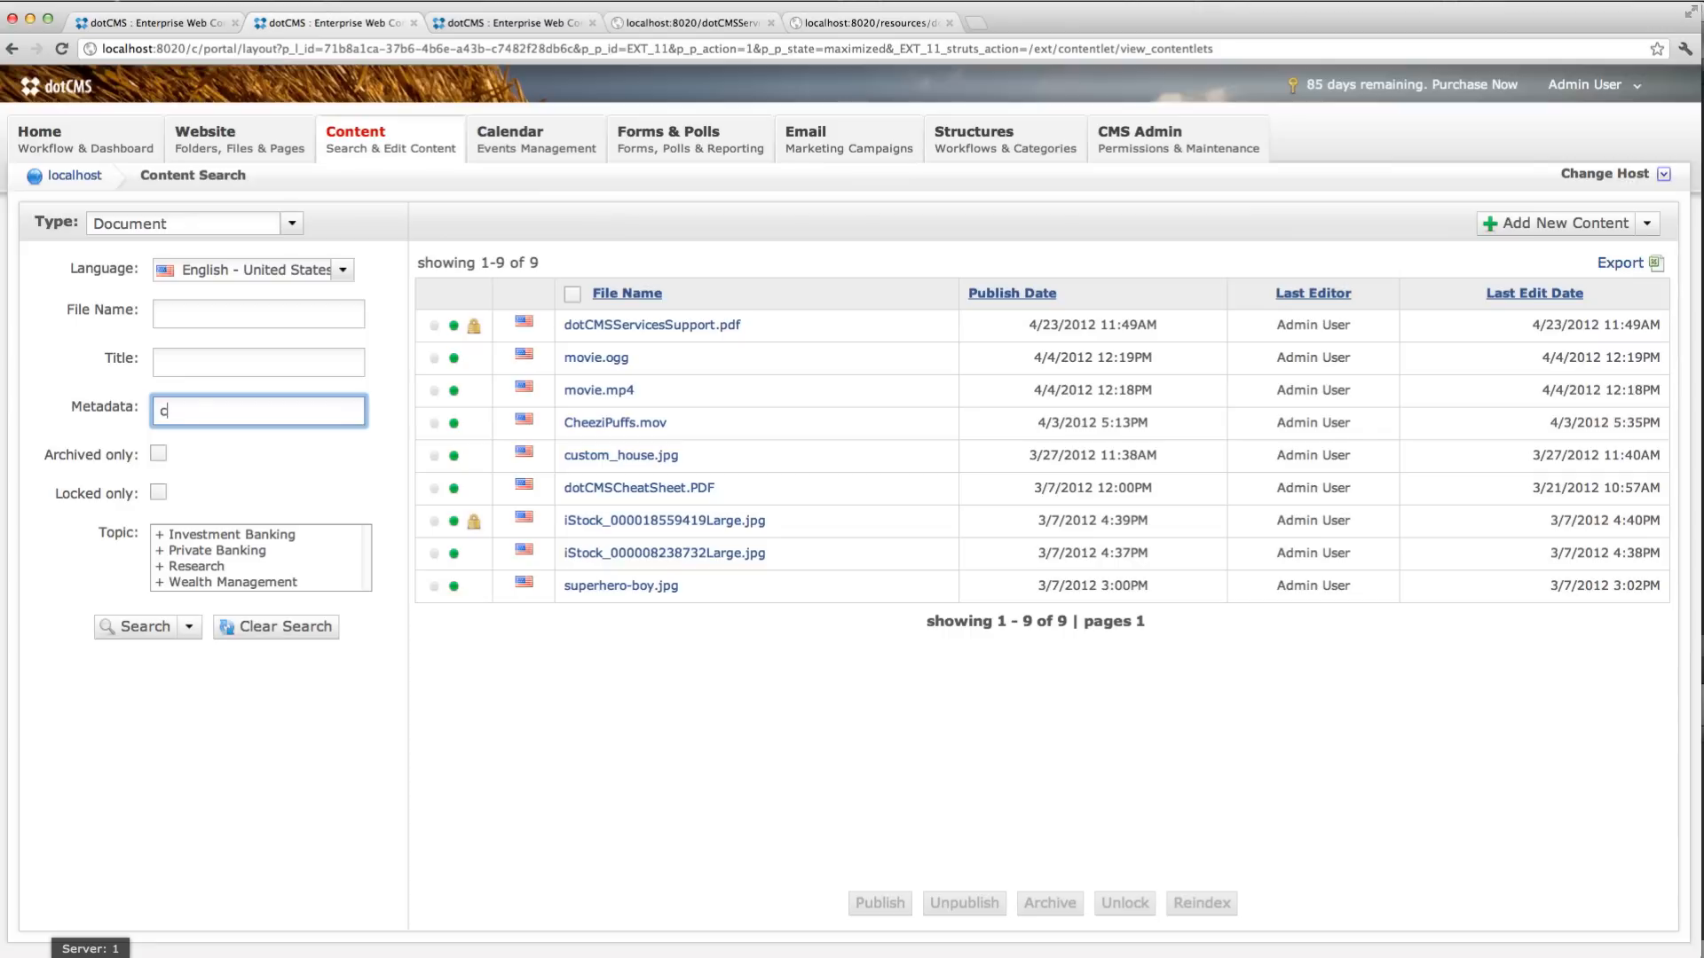
type("ontentTyp")
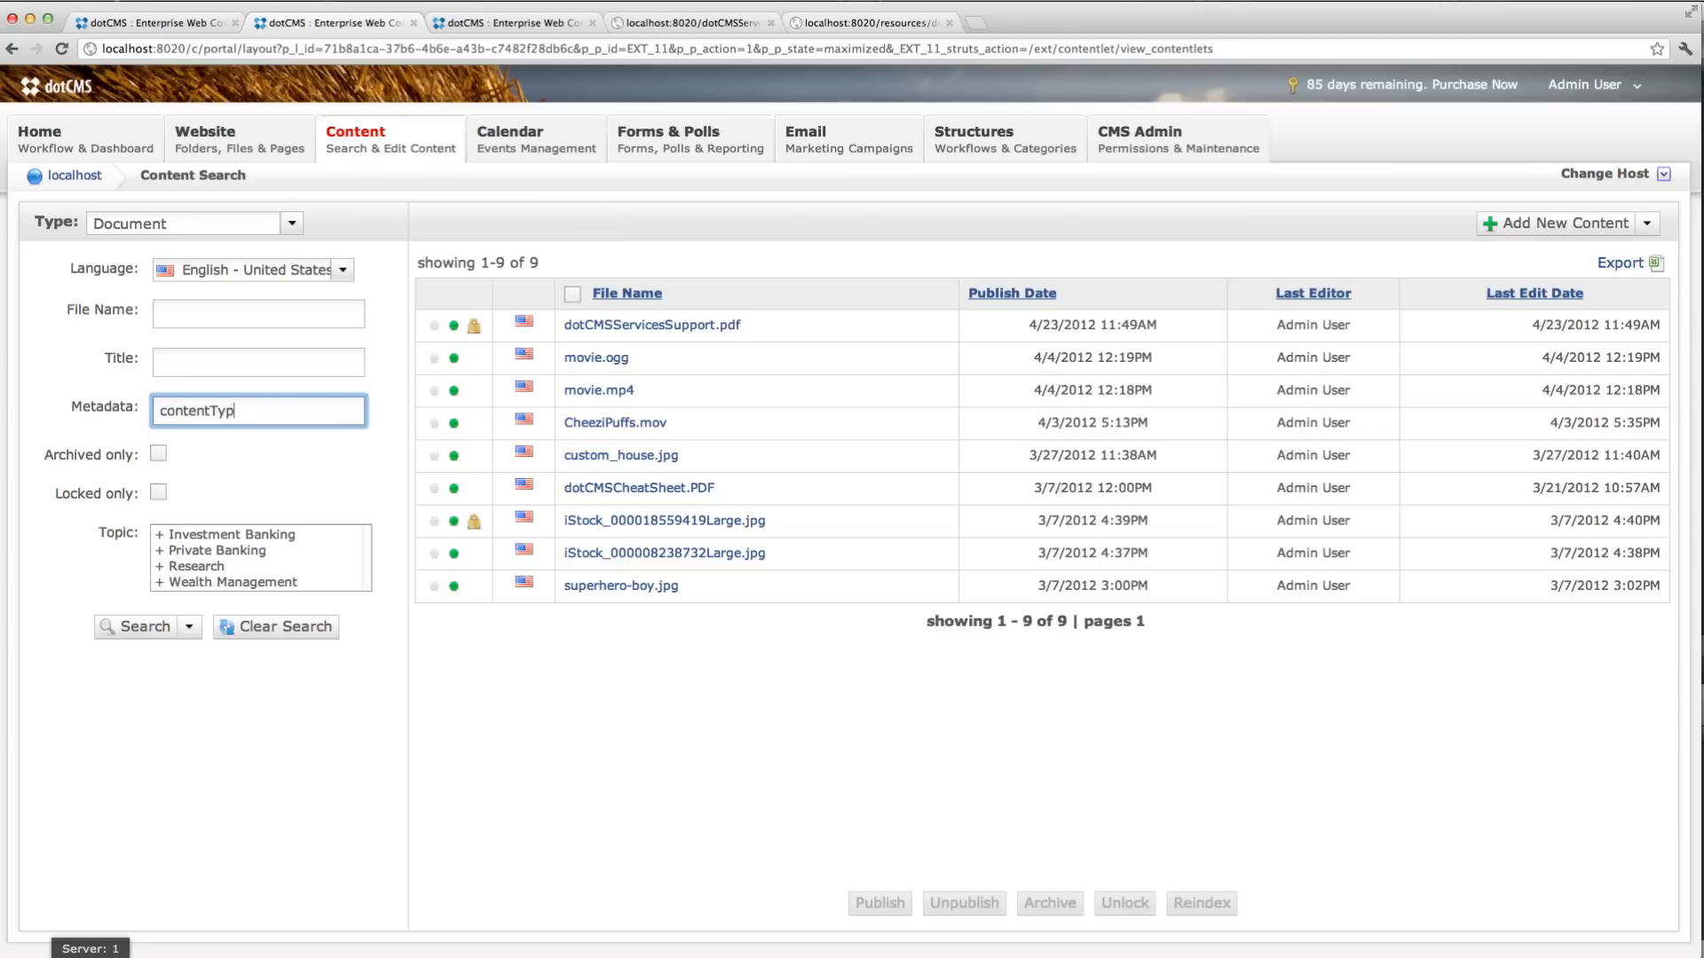
type("e:")
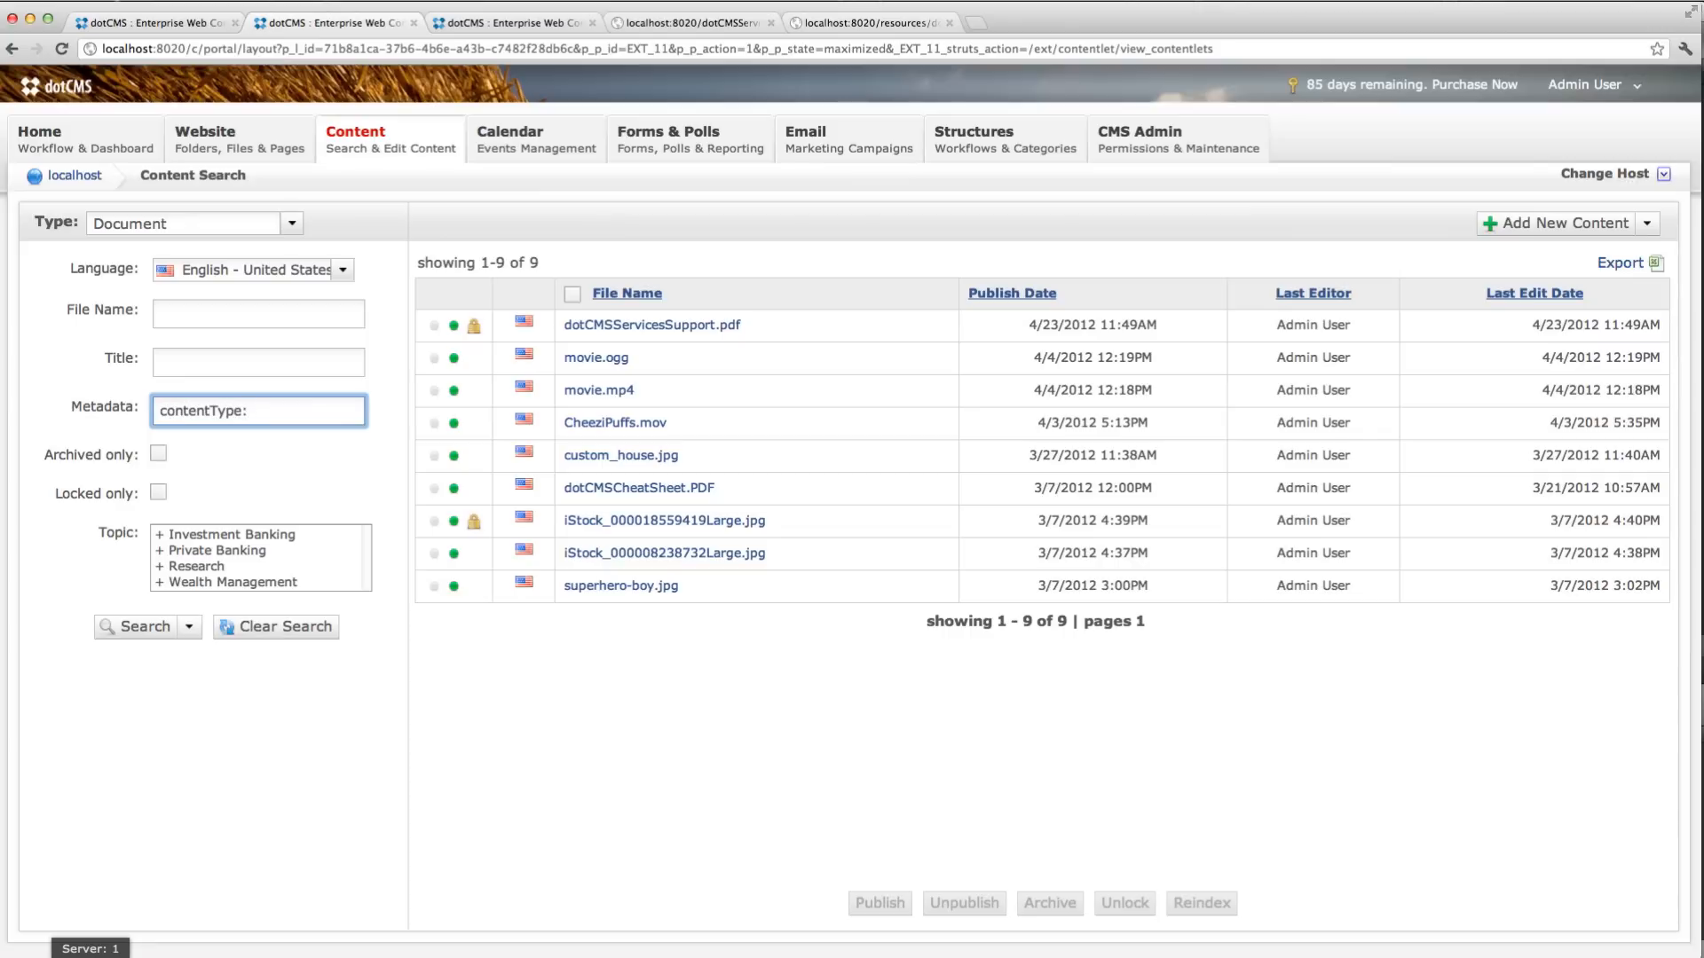
type("image/jpeg")
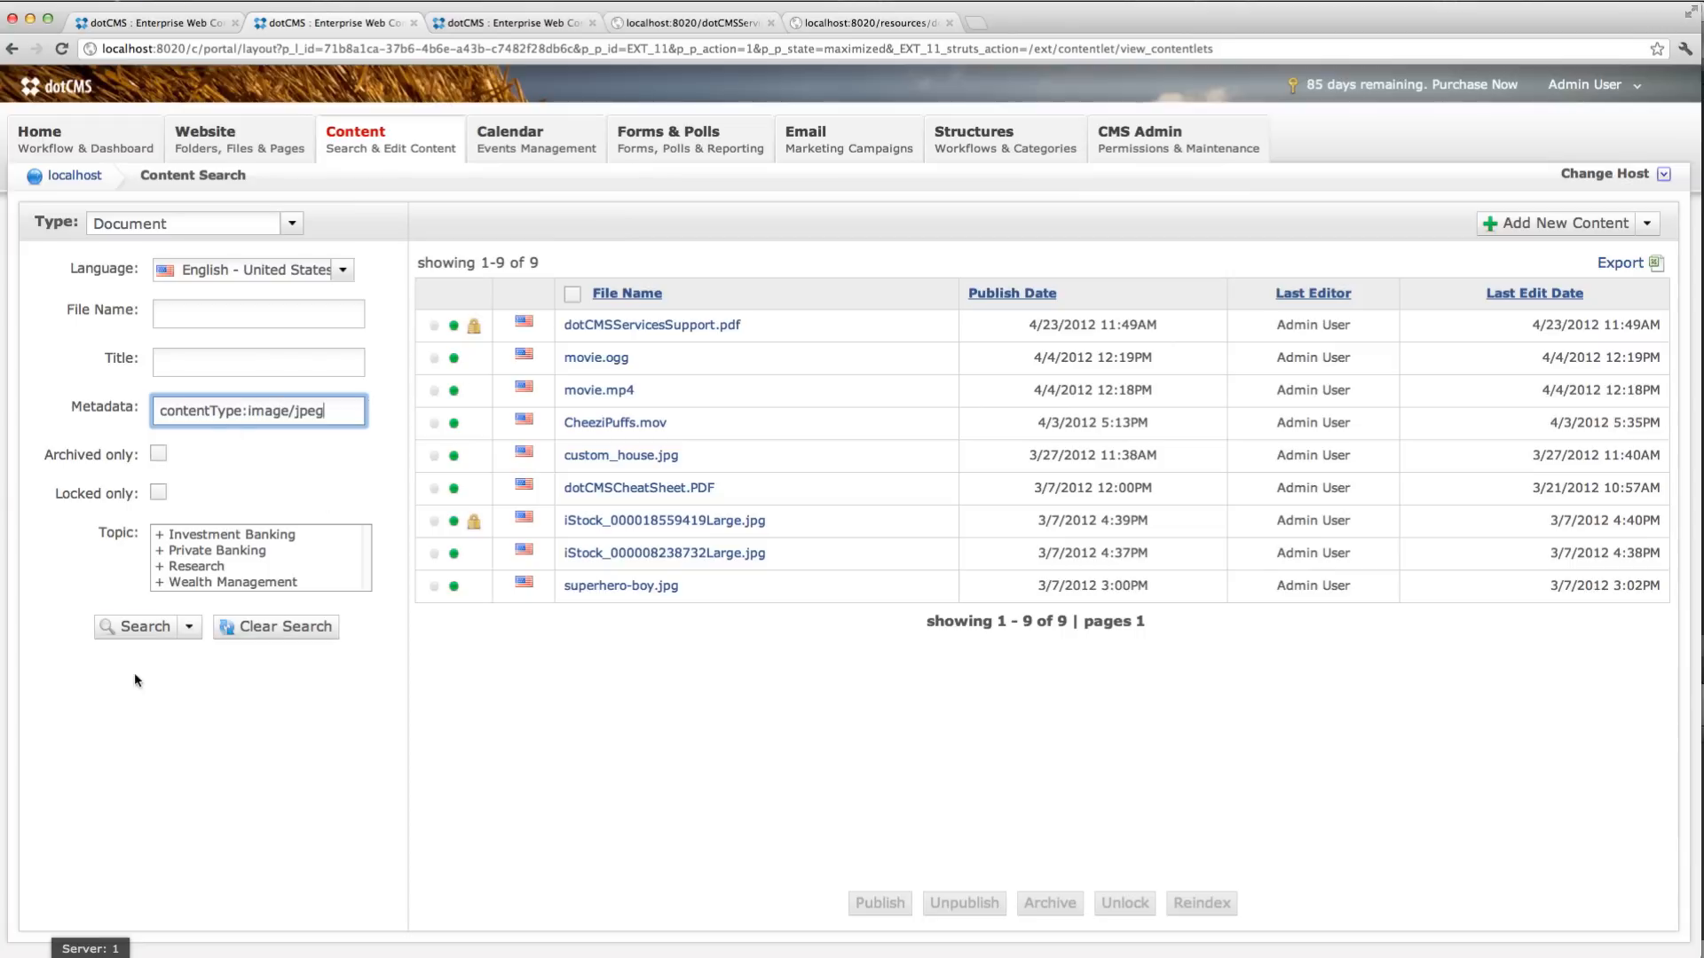
left_click(139, 626)
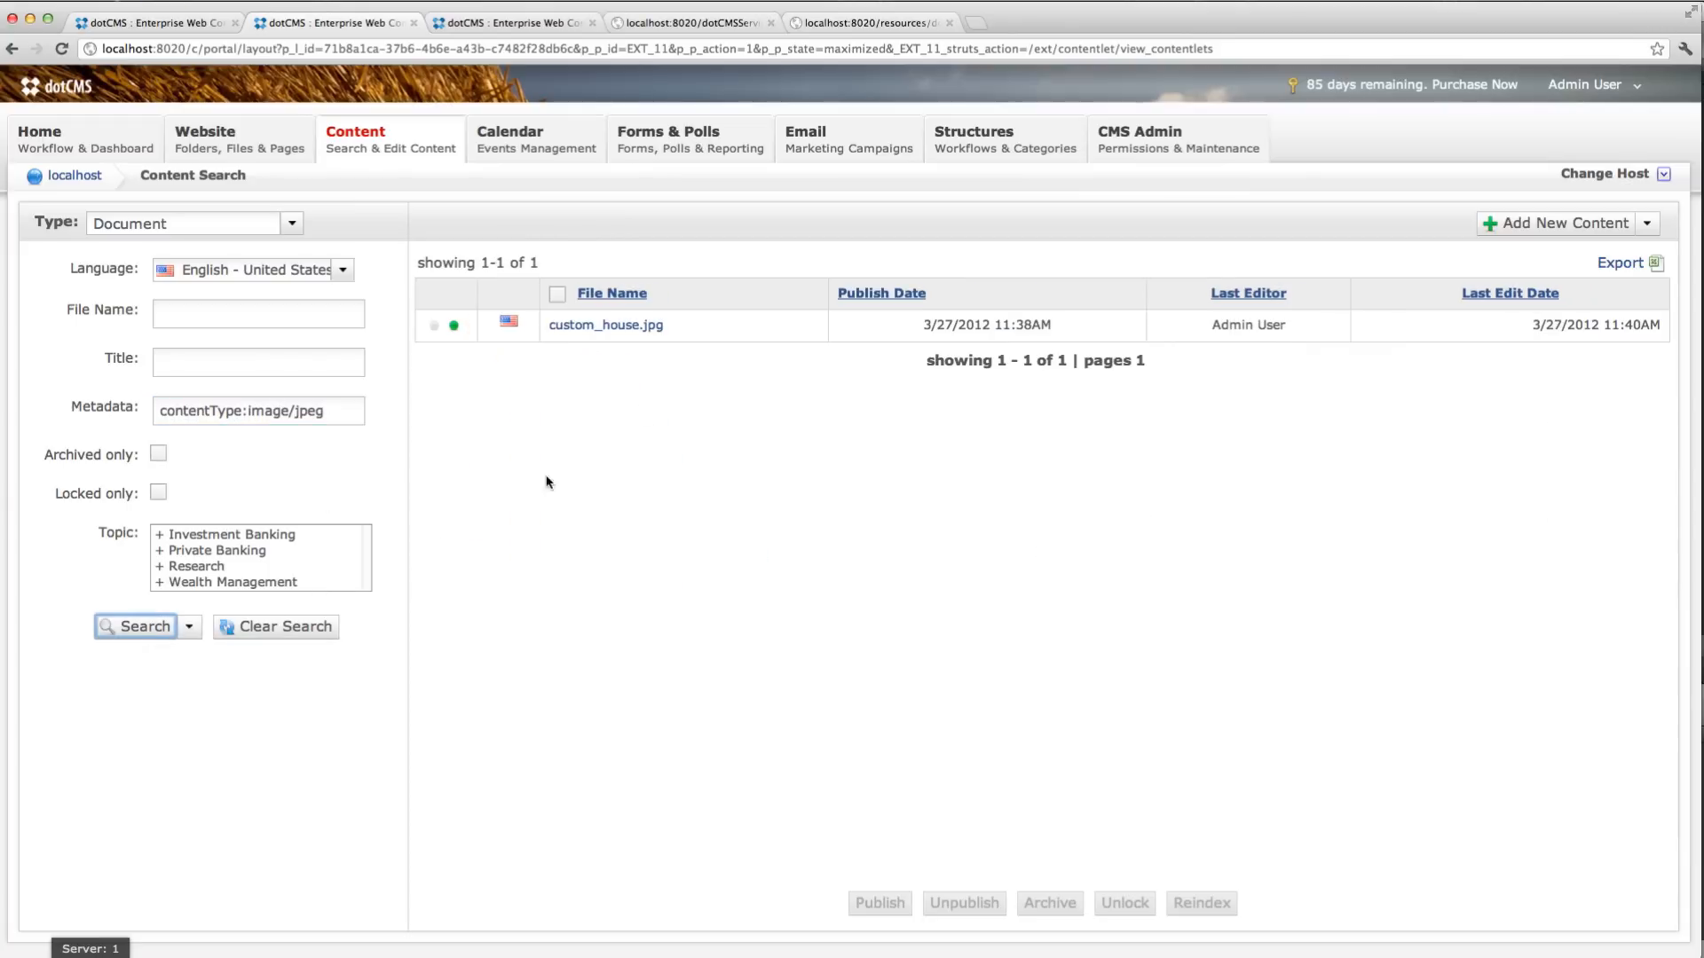
Step: Change the metadata query to contentType:application/pdf and search again
left_click(257, 410)
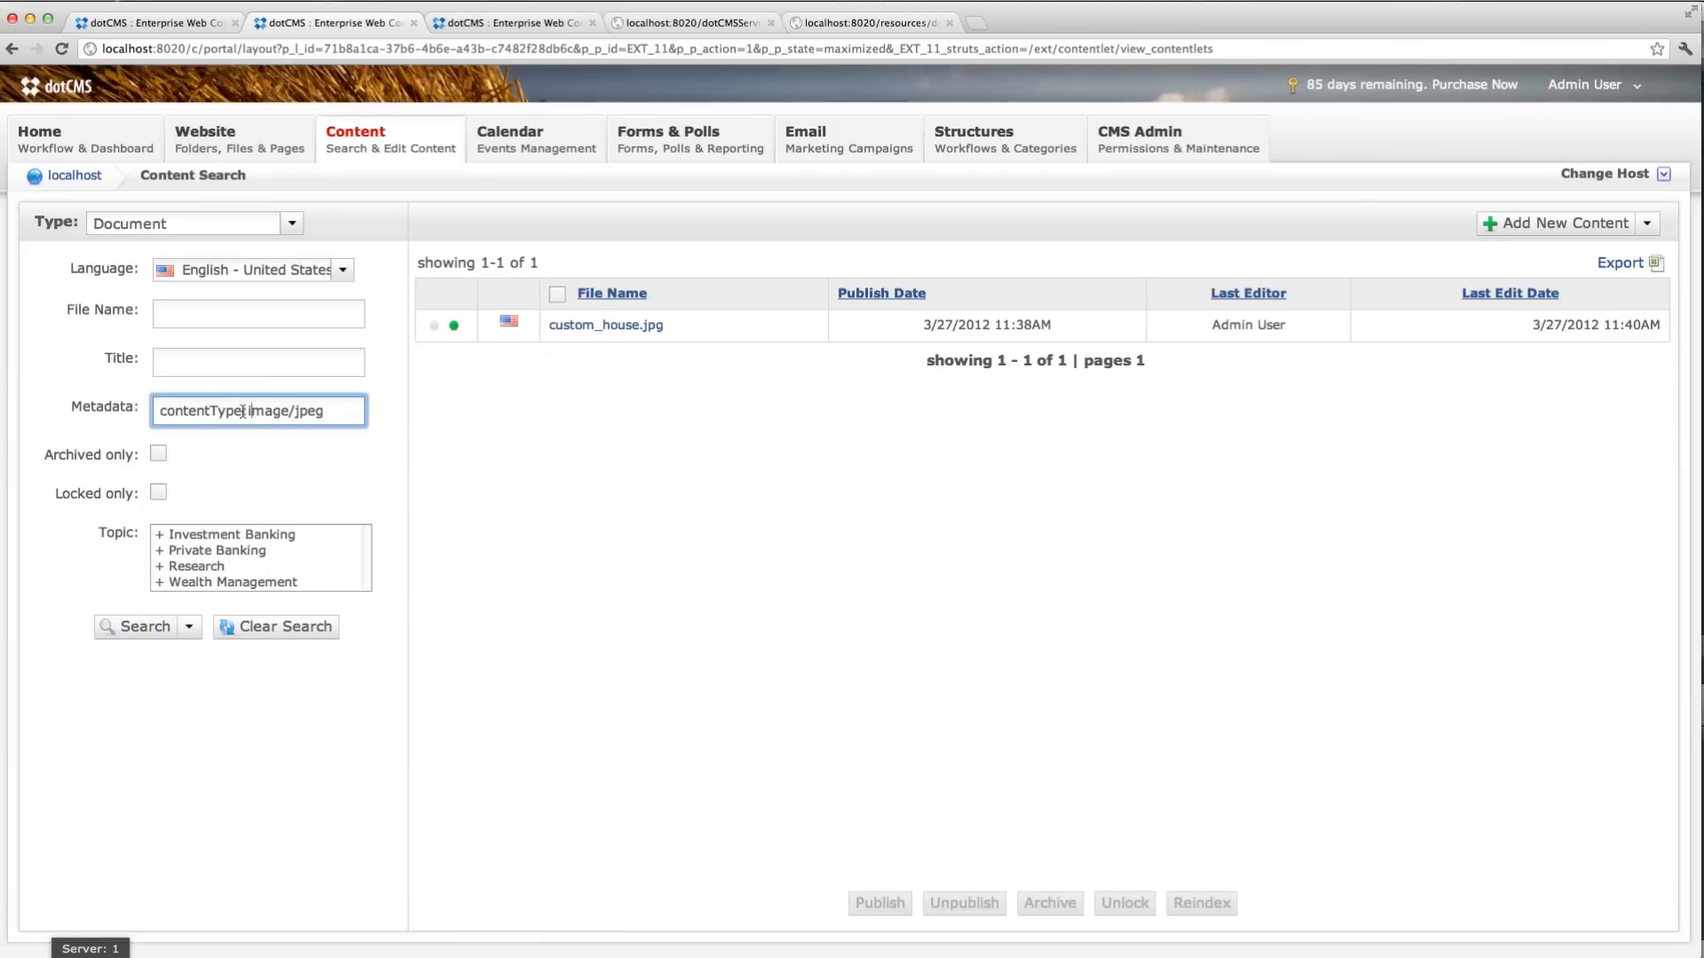
type("contentType:app")
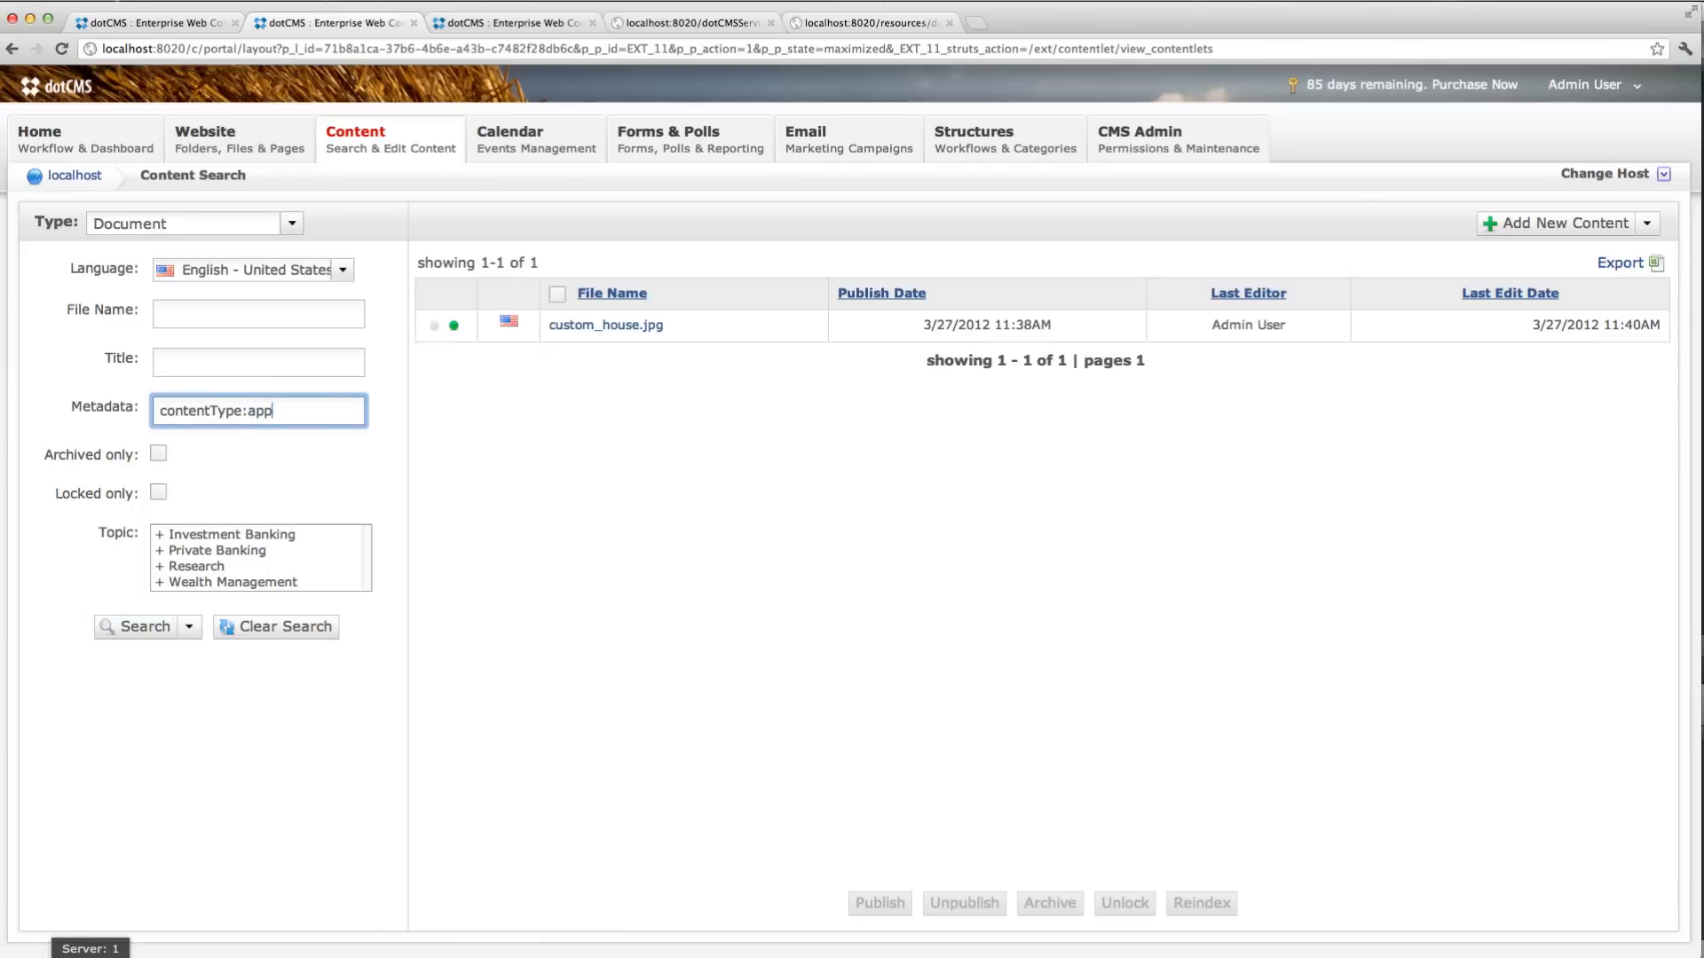
type("lication/pdf")
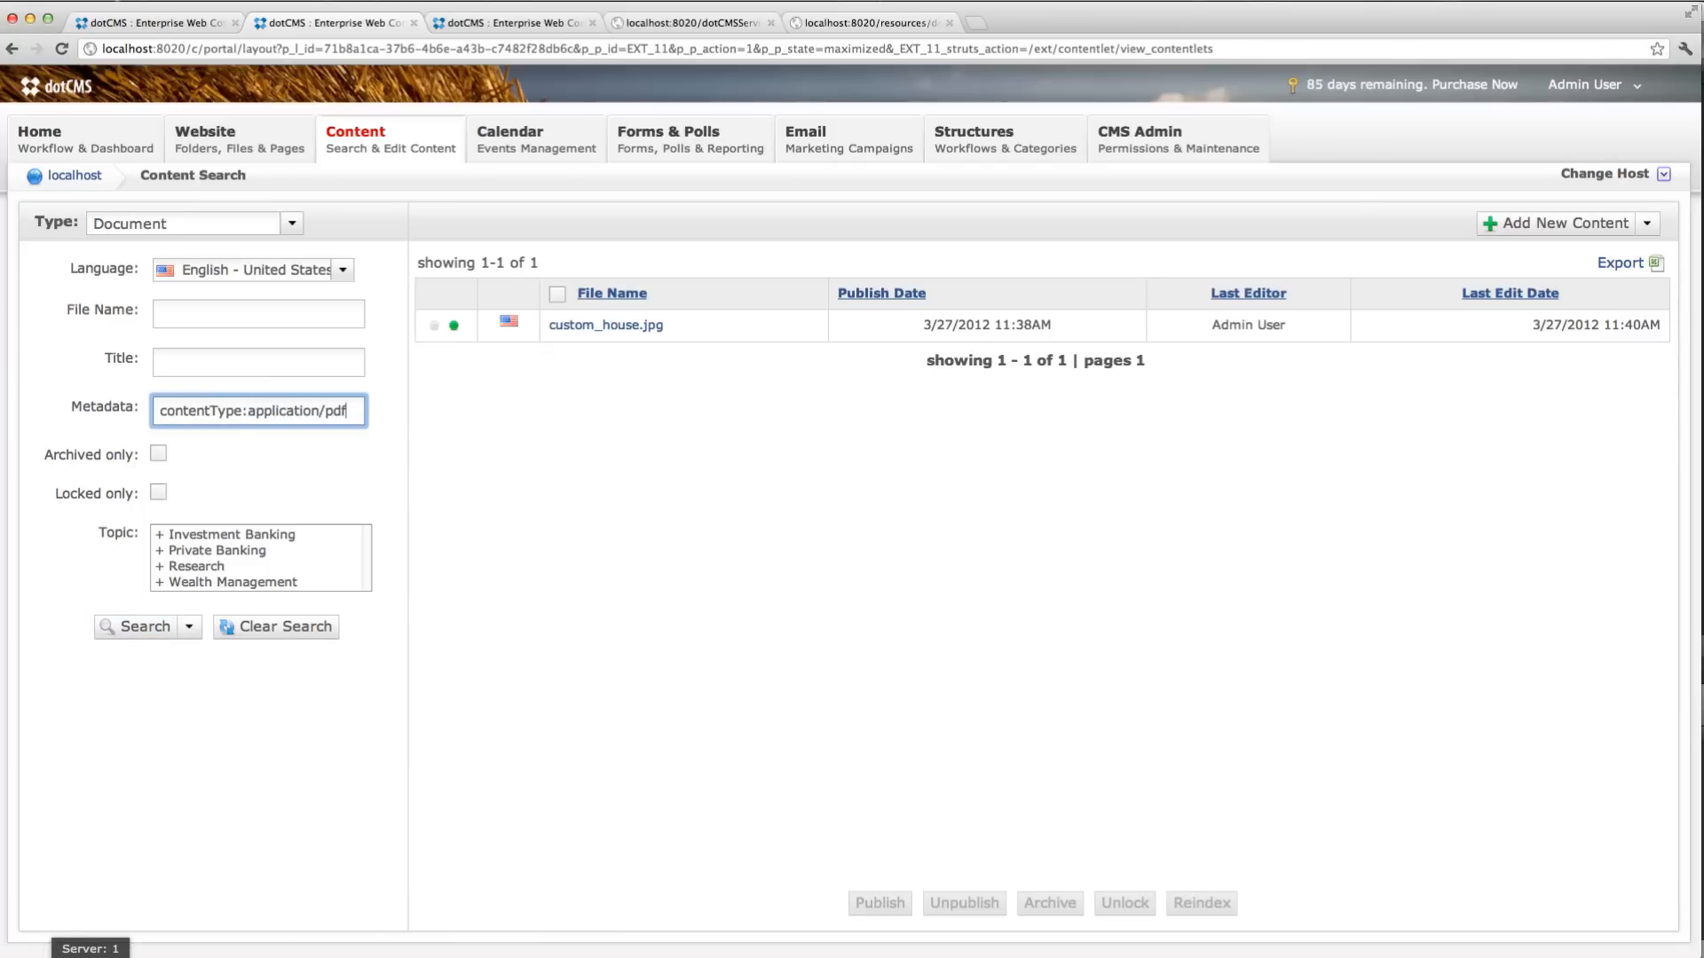
left_click(140, 626)
type("content:")
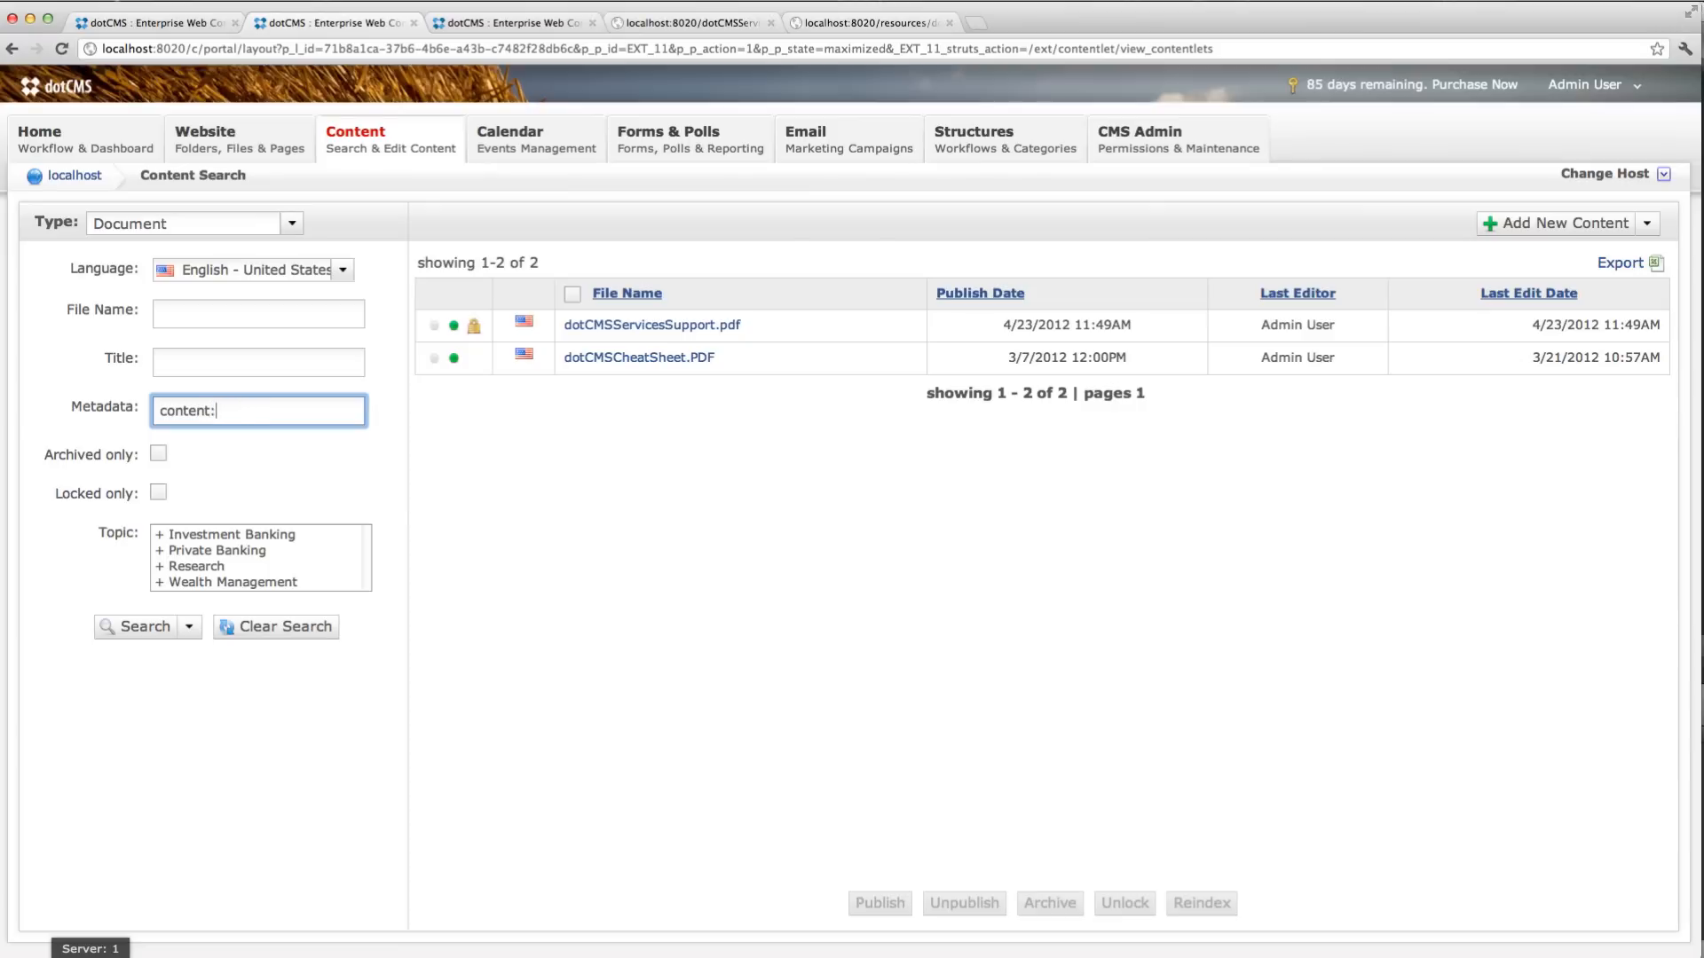
mouse_move(657, 335)
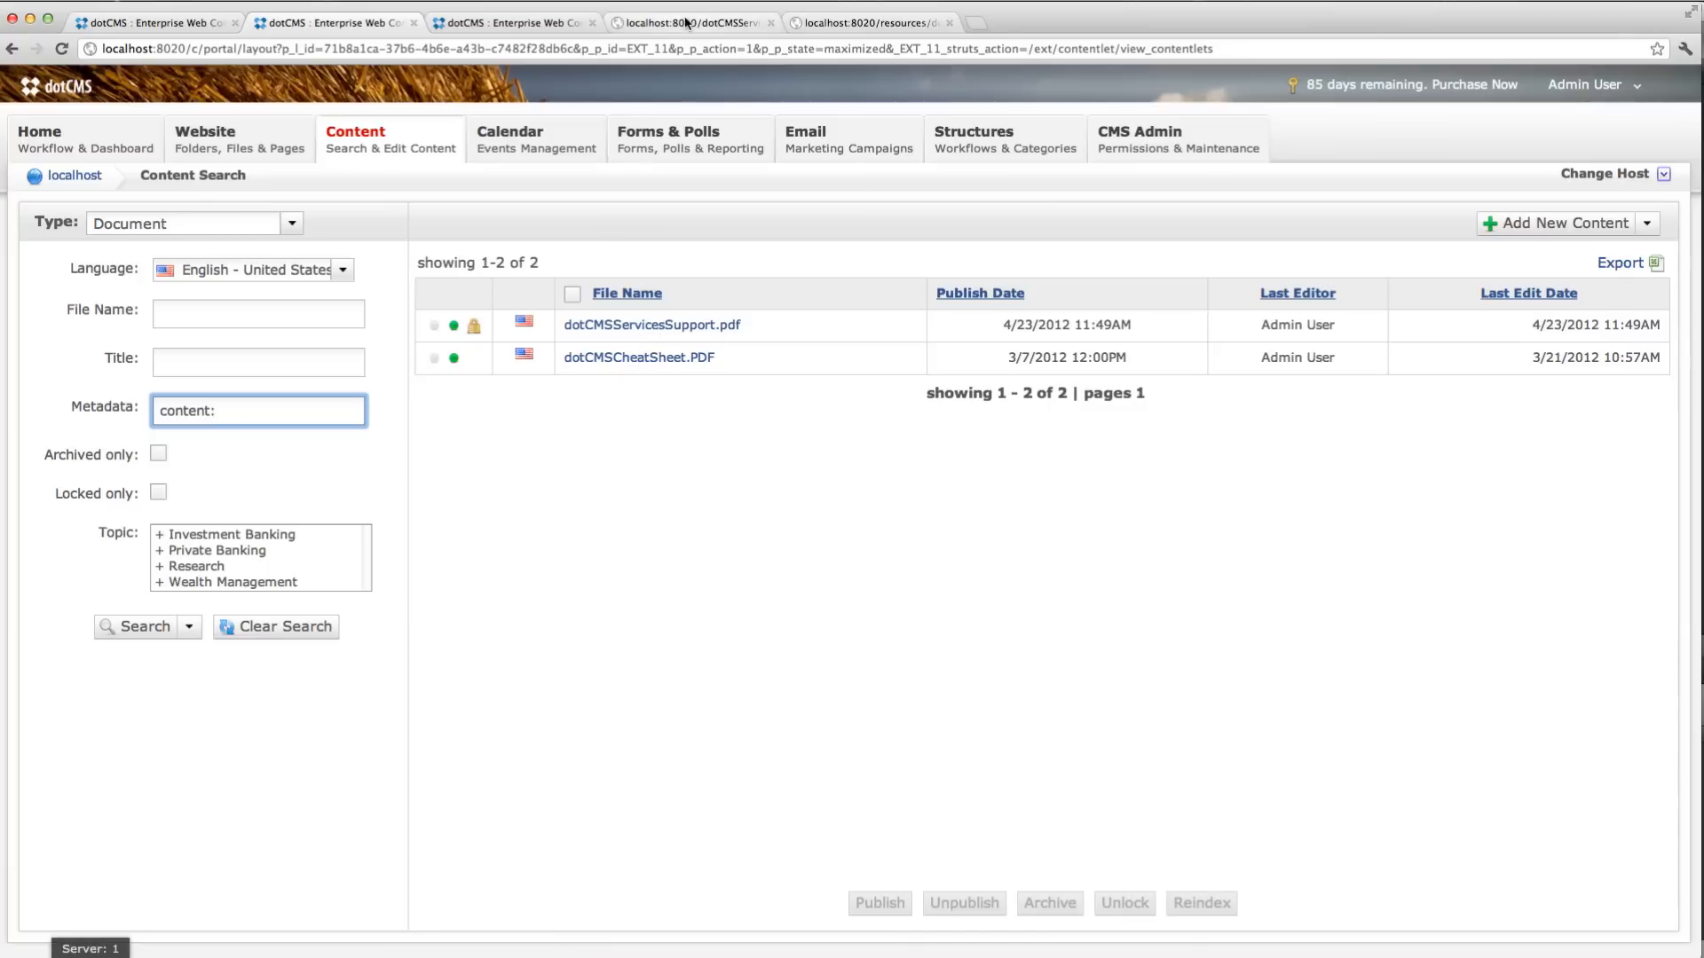
Step: Bring up the dotCMSServicesSupport.pdf browser tab to read the document
left_click(652, 324)
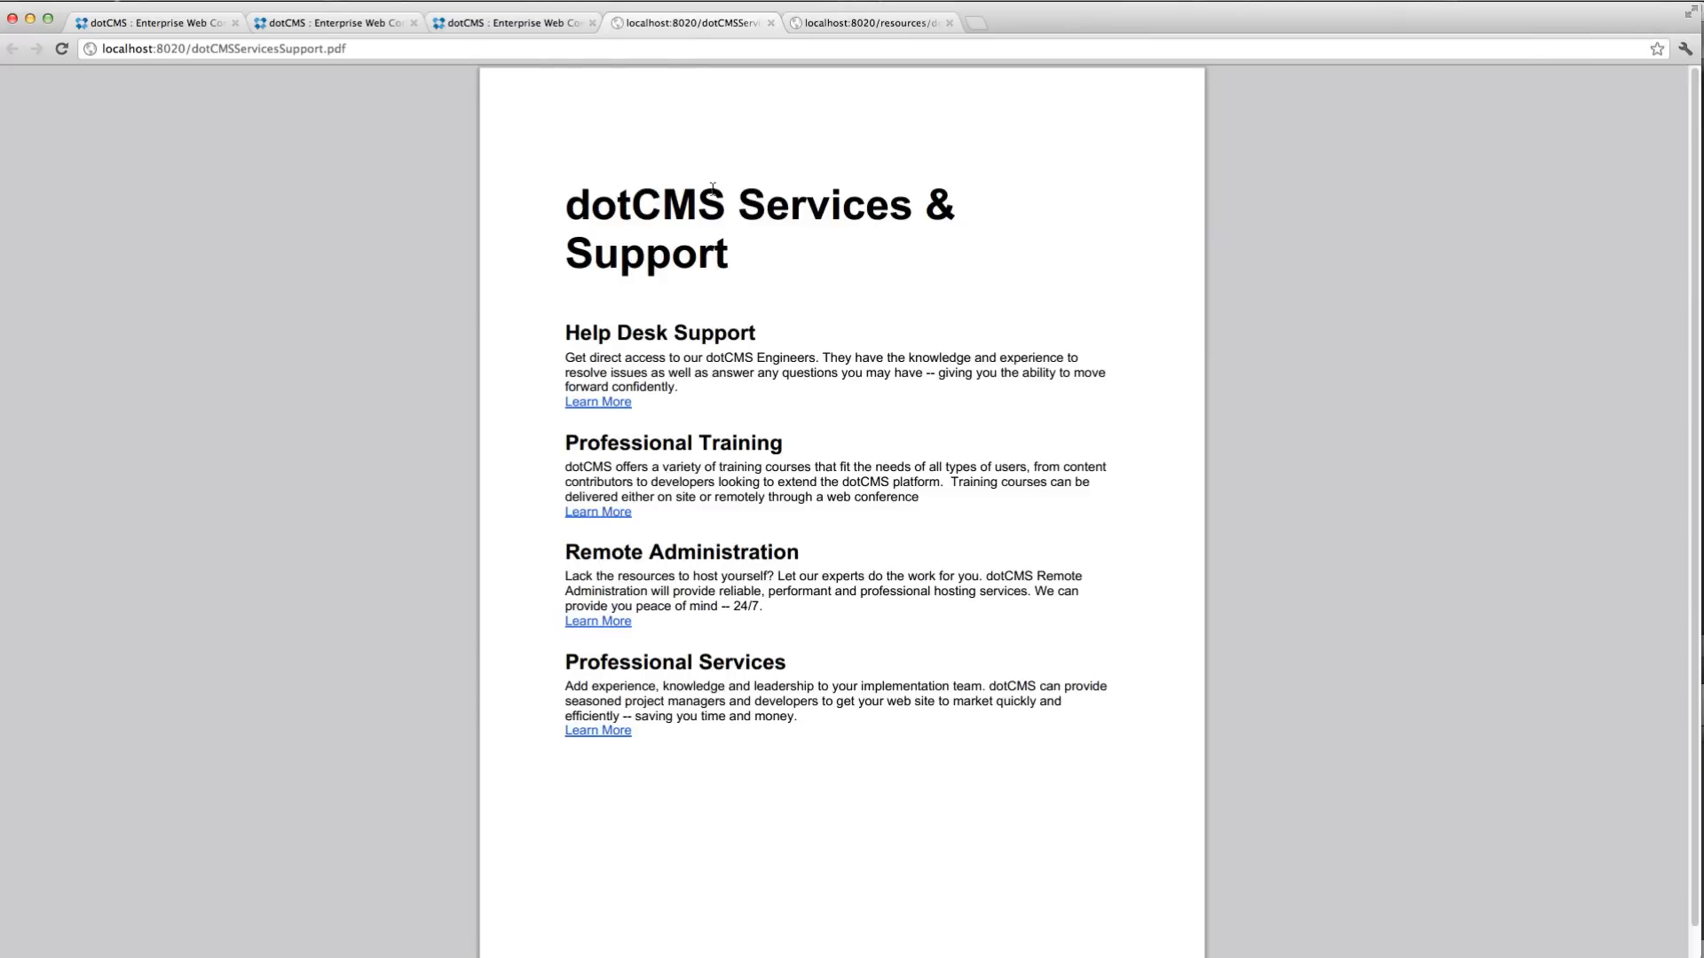
mouse_move(720, 416)
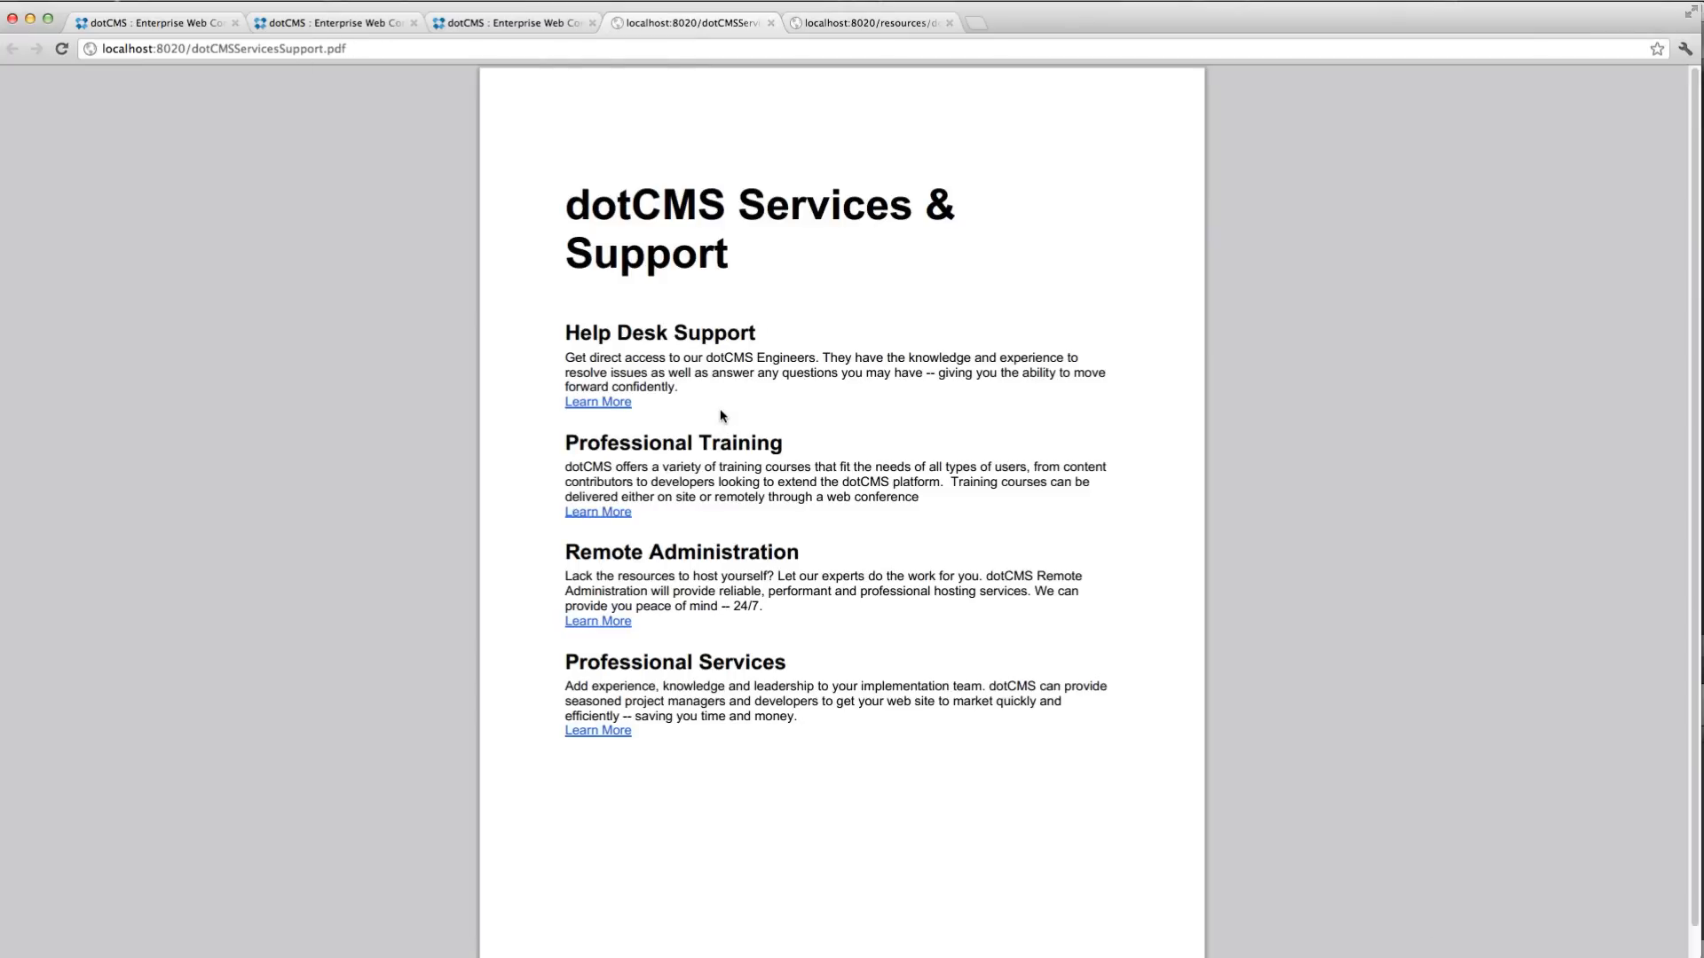
mouse_move(565, 357)
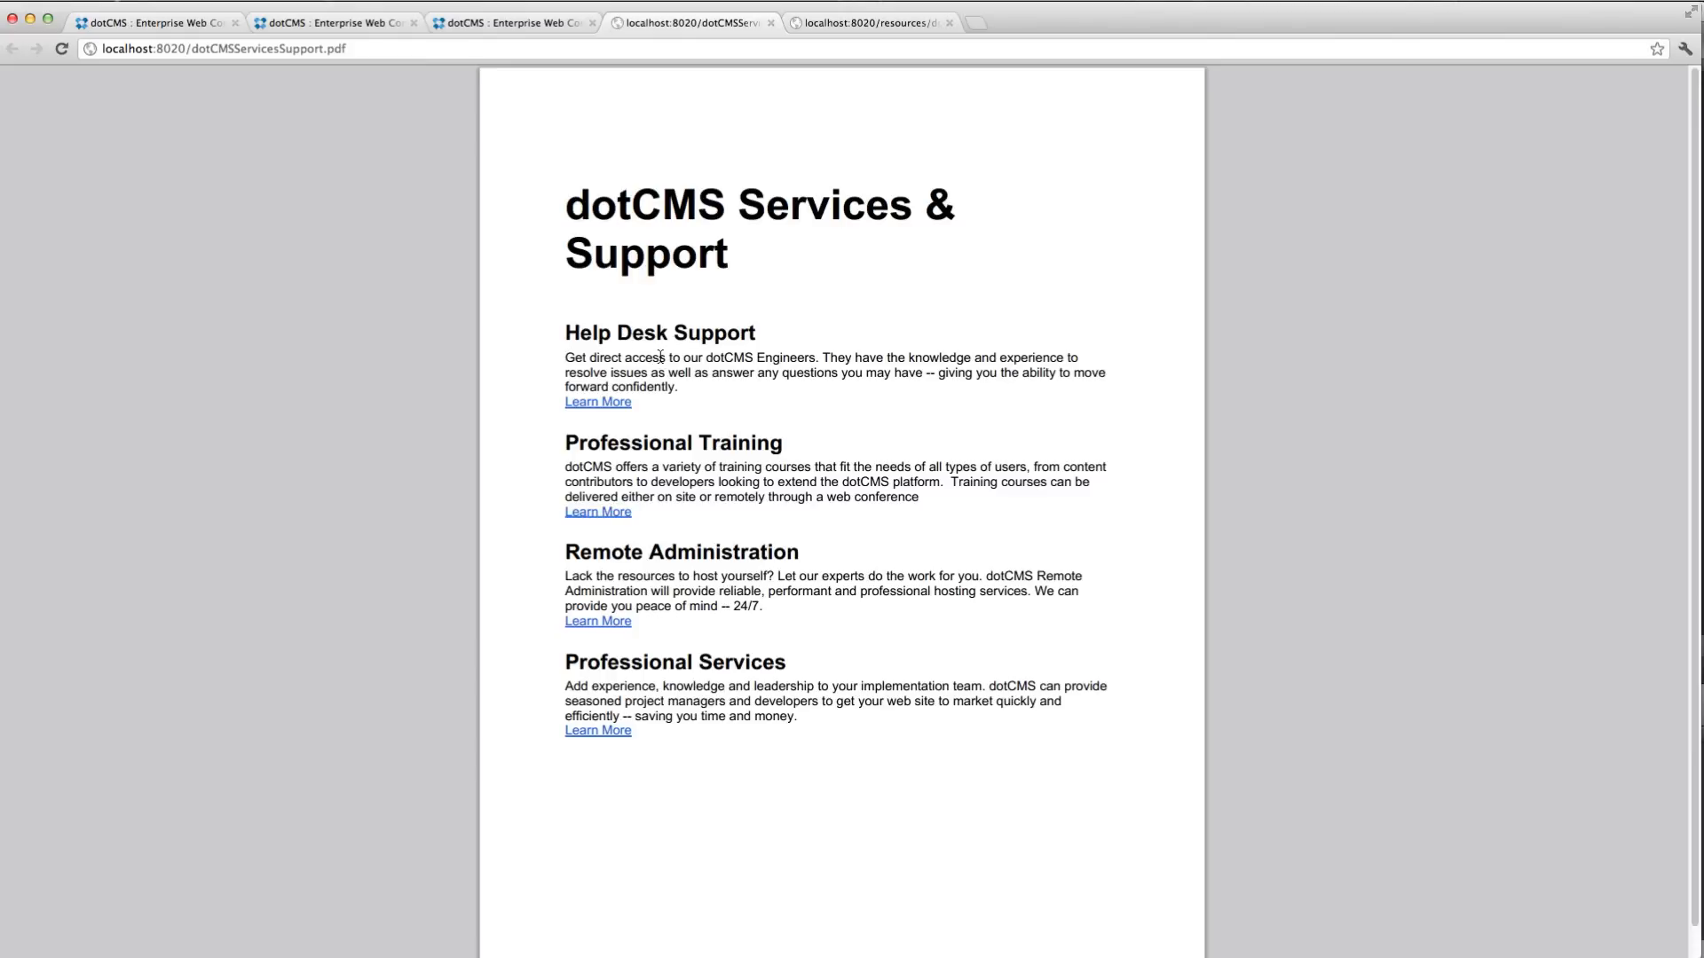
mouse_move(813, 358)
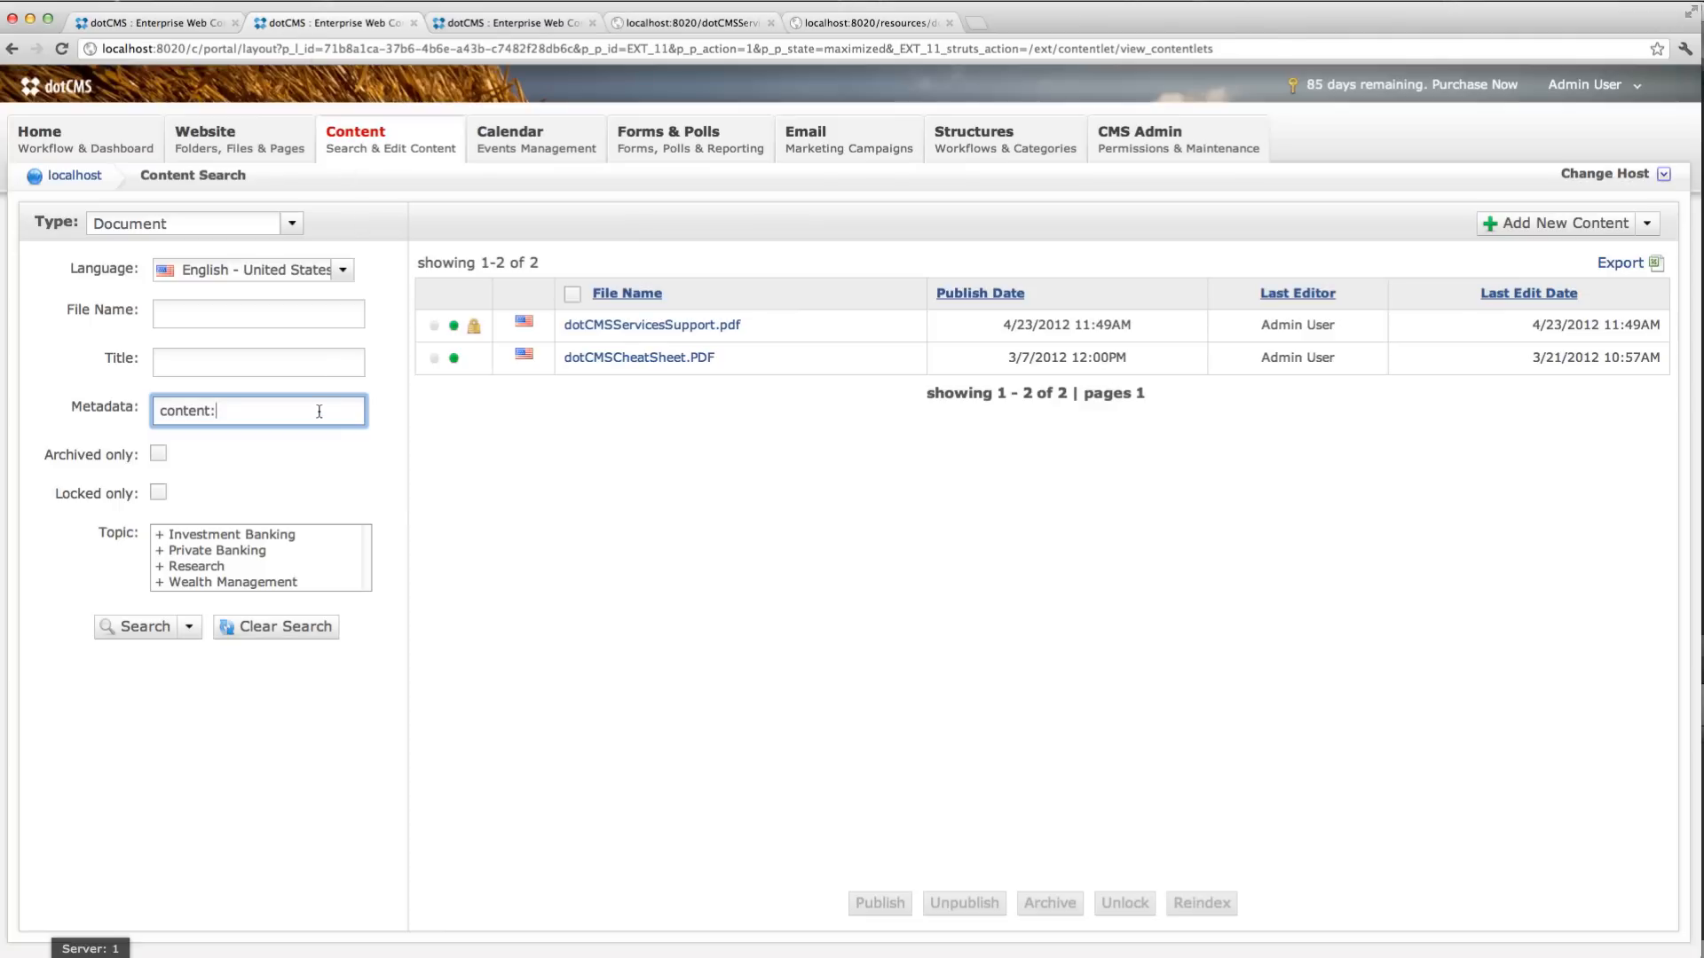
Step: Search Documents with the metadata query content:direct access
type("direct a")
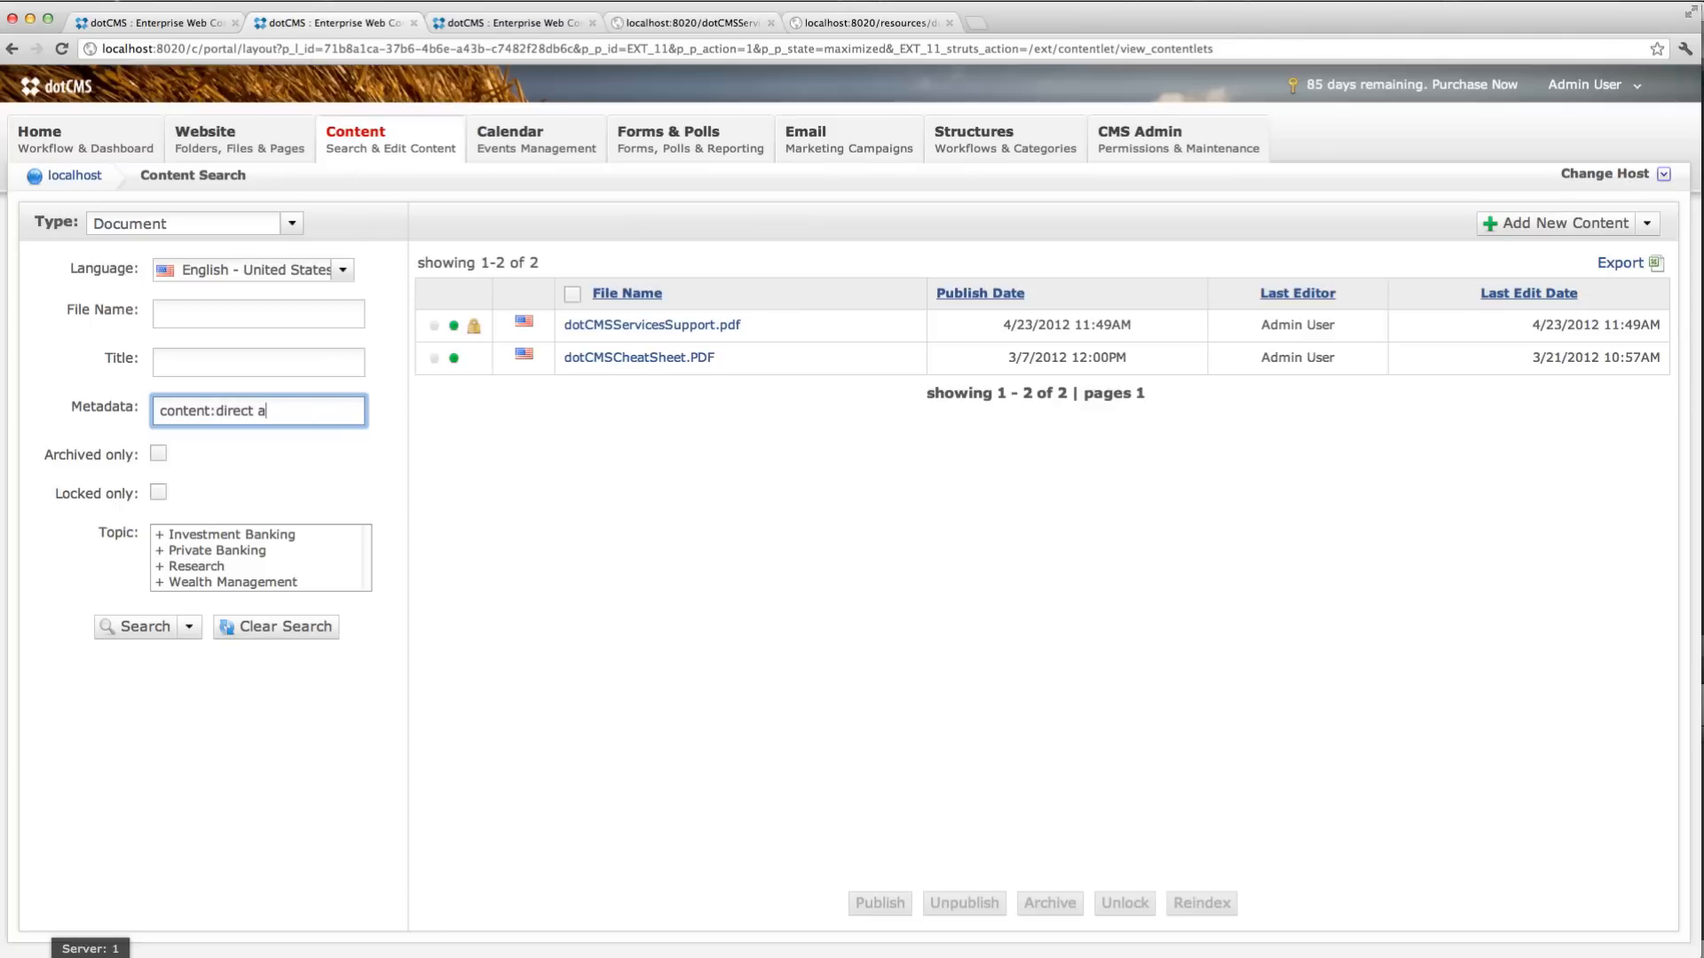
type("ccess")
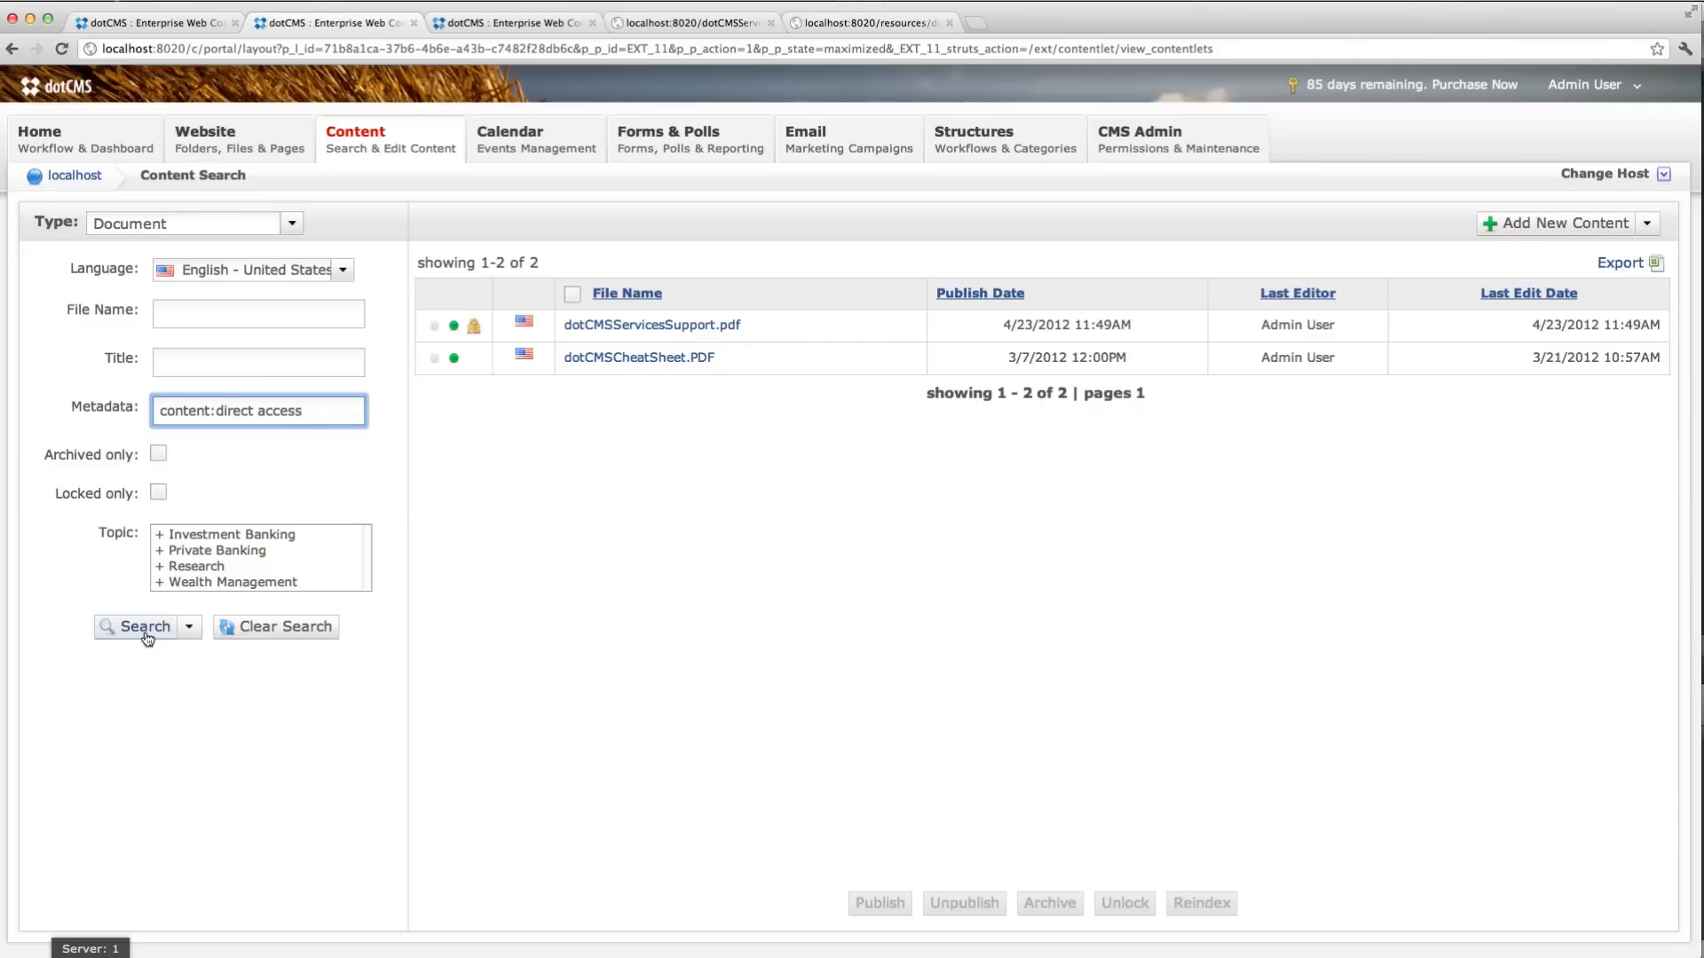
left_click(139, 625)
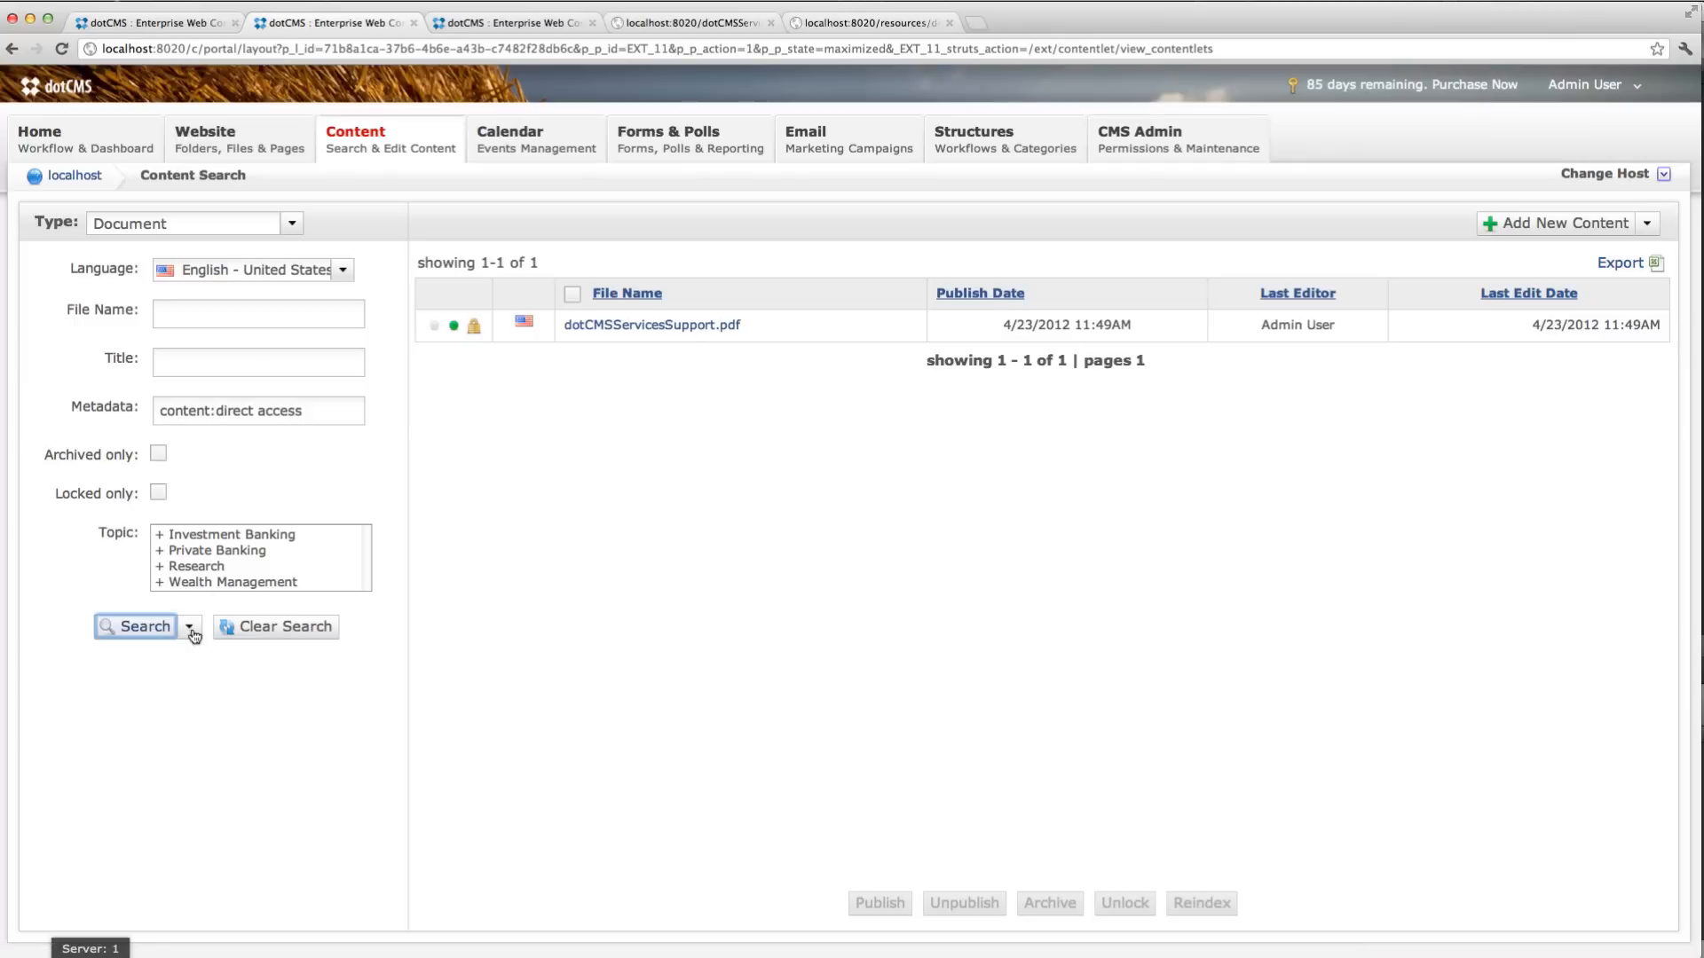
Step: Show and close the generated Lucene query, then switch to the dotCMS Resources tab
left_click(189, 626)
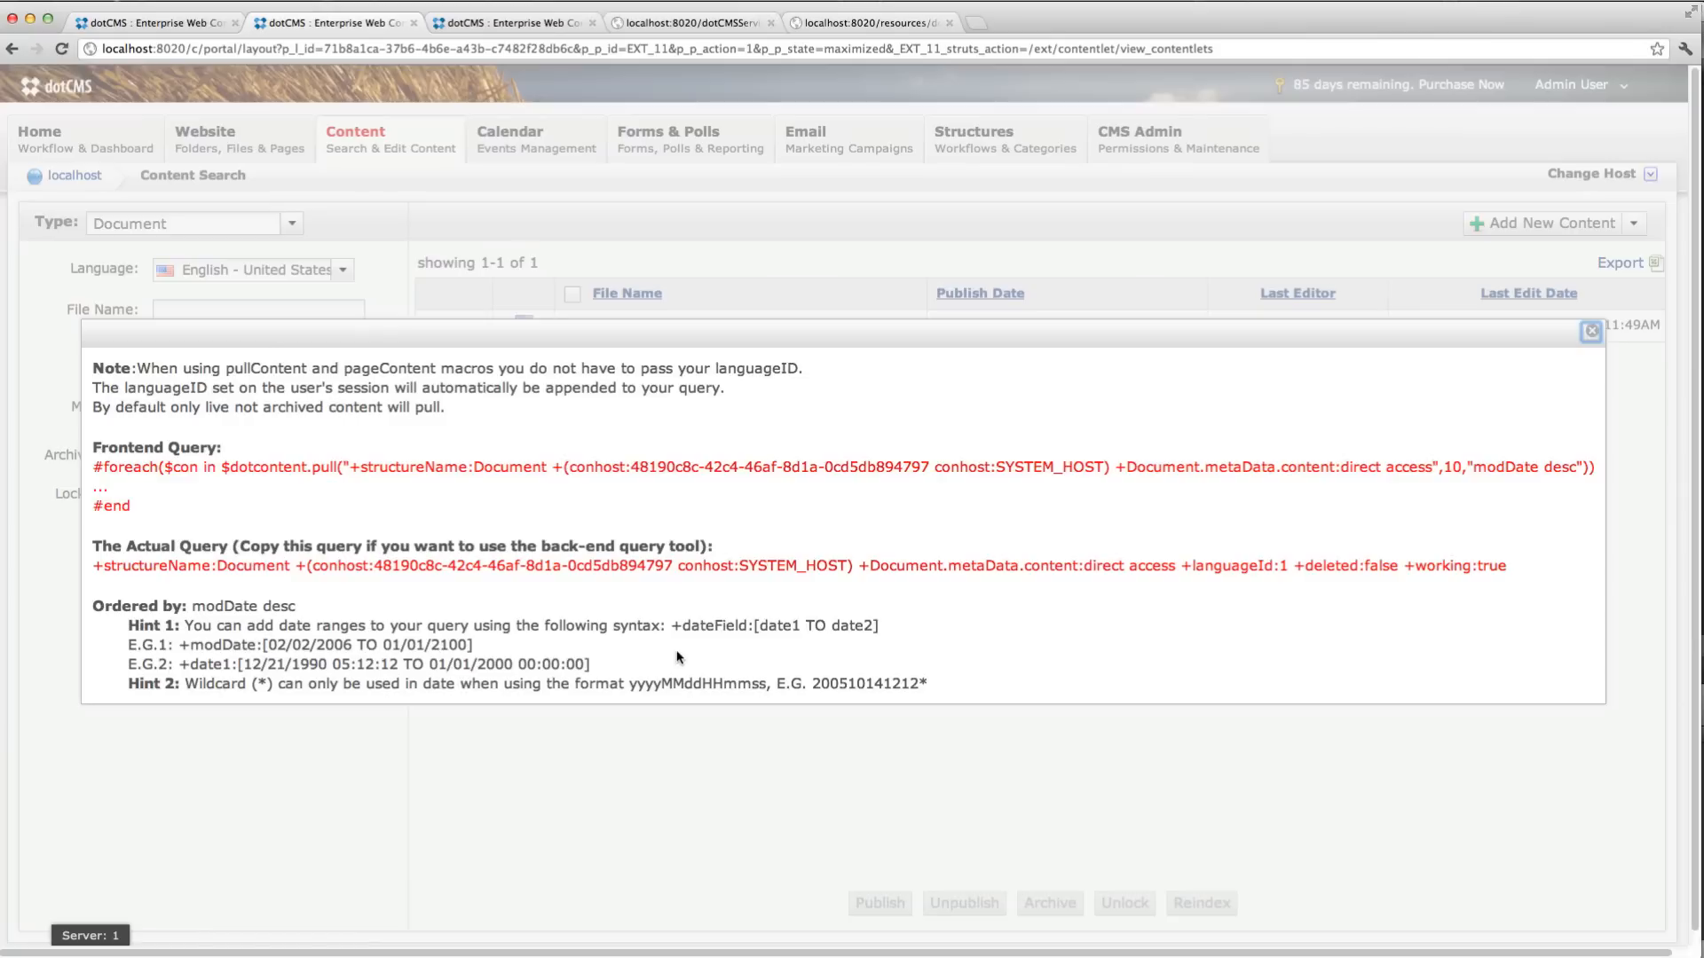
mouse_move(1113, 465)
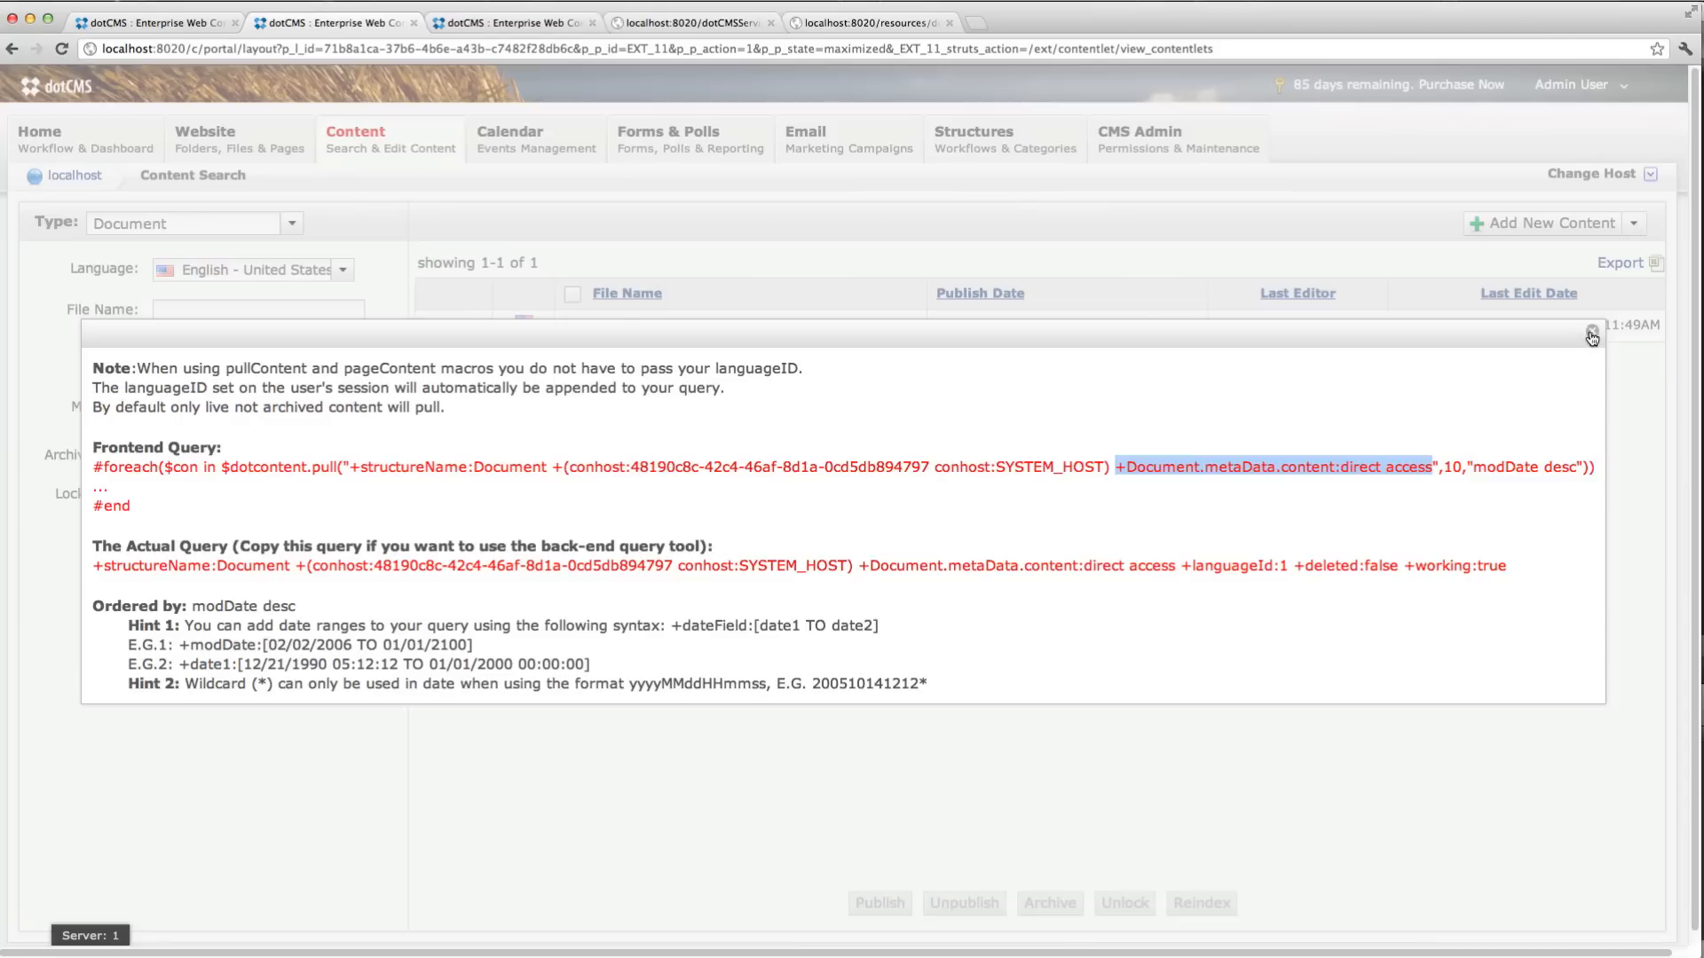
left_click(1590, 335)
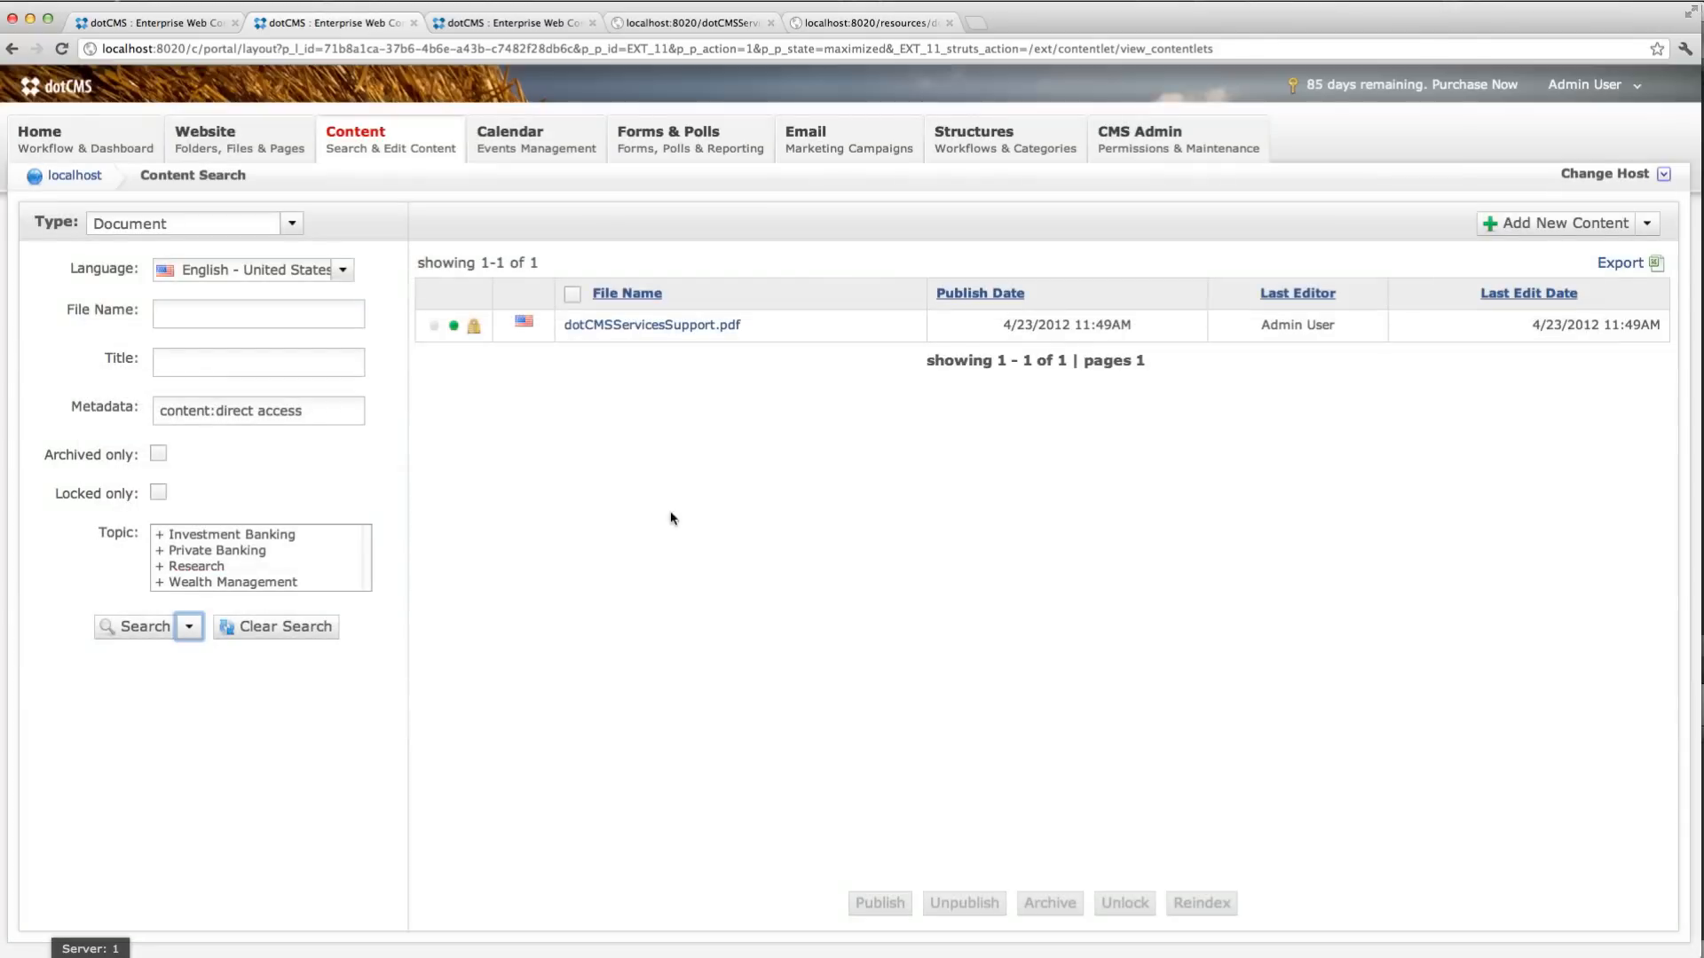
left_click(870, 21)
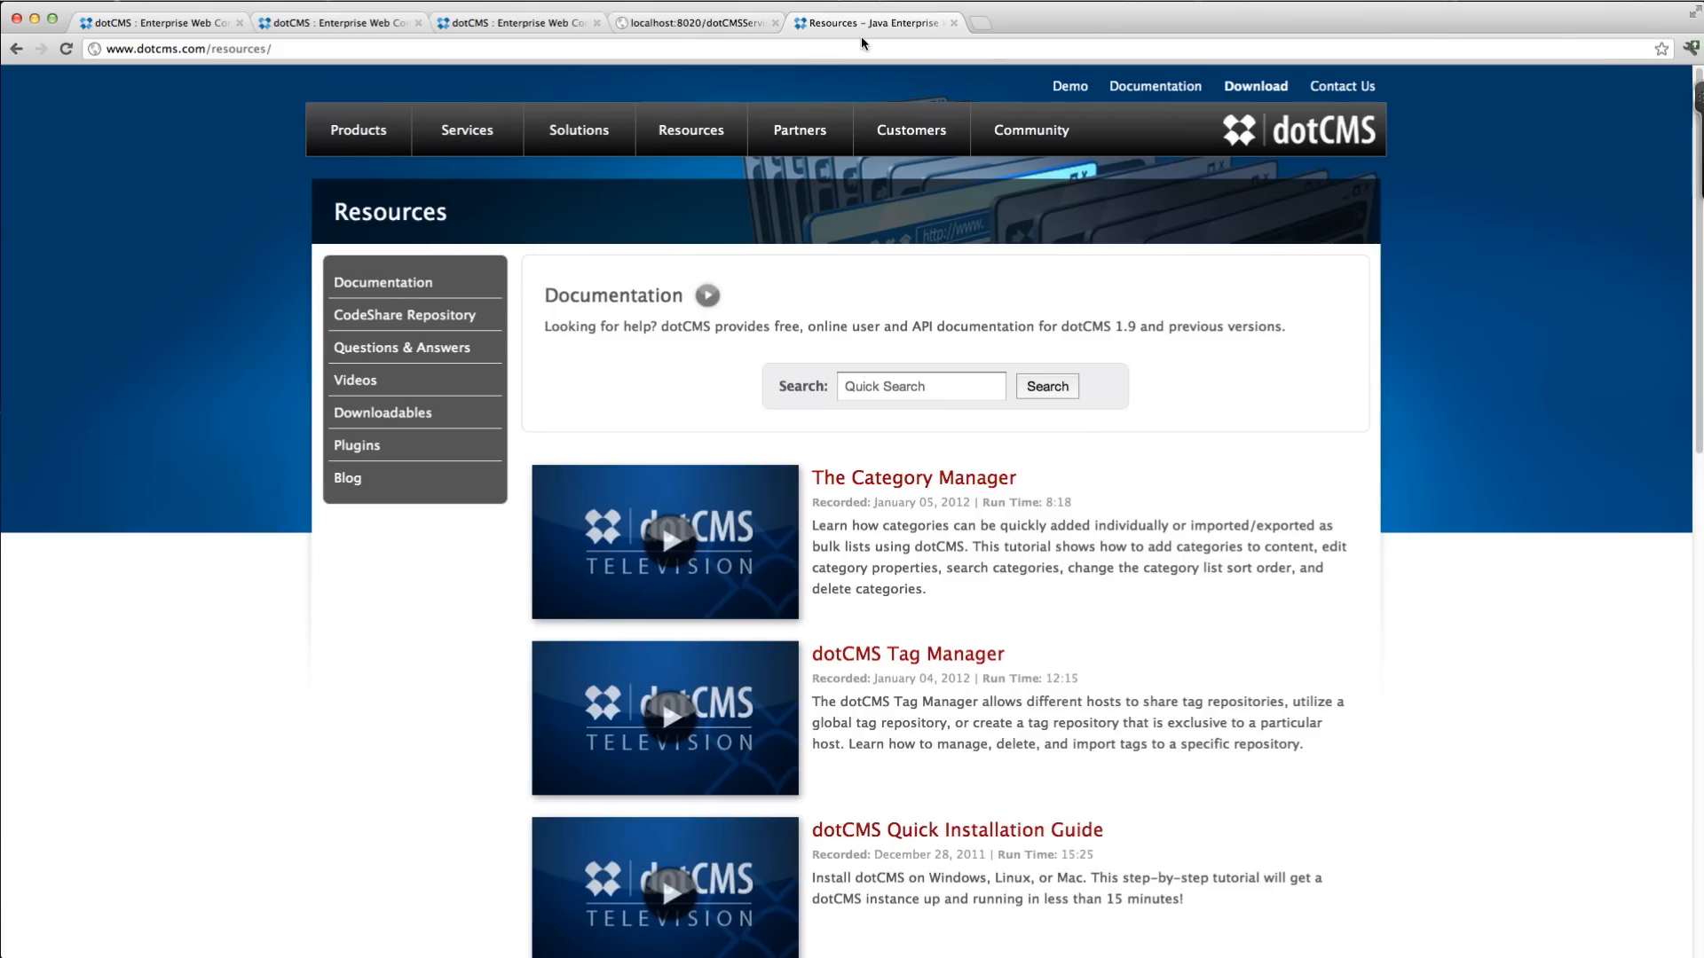